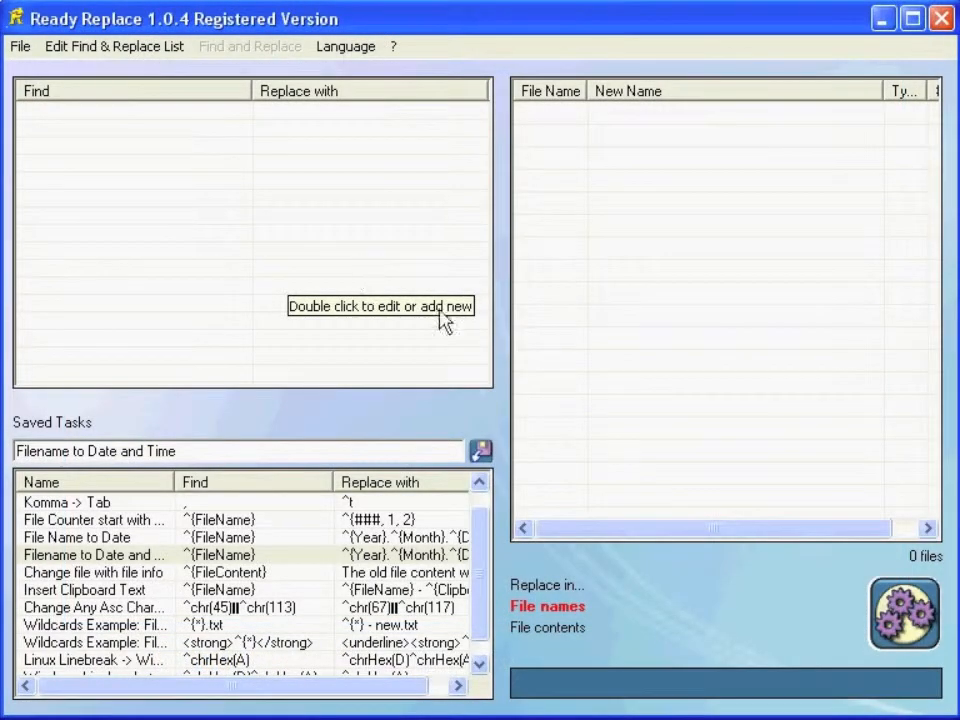
mouse_move(290, 262)
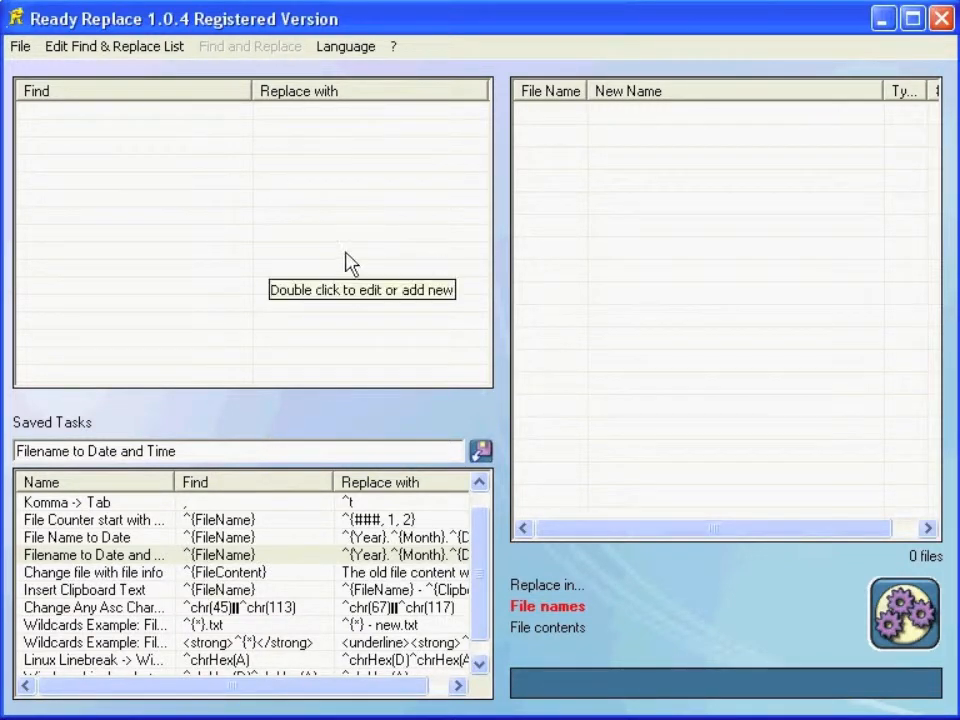
mouse_move(276, 136)
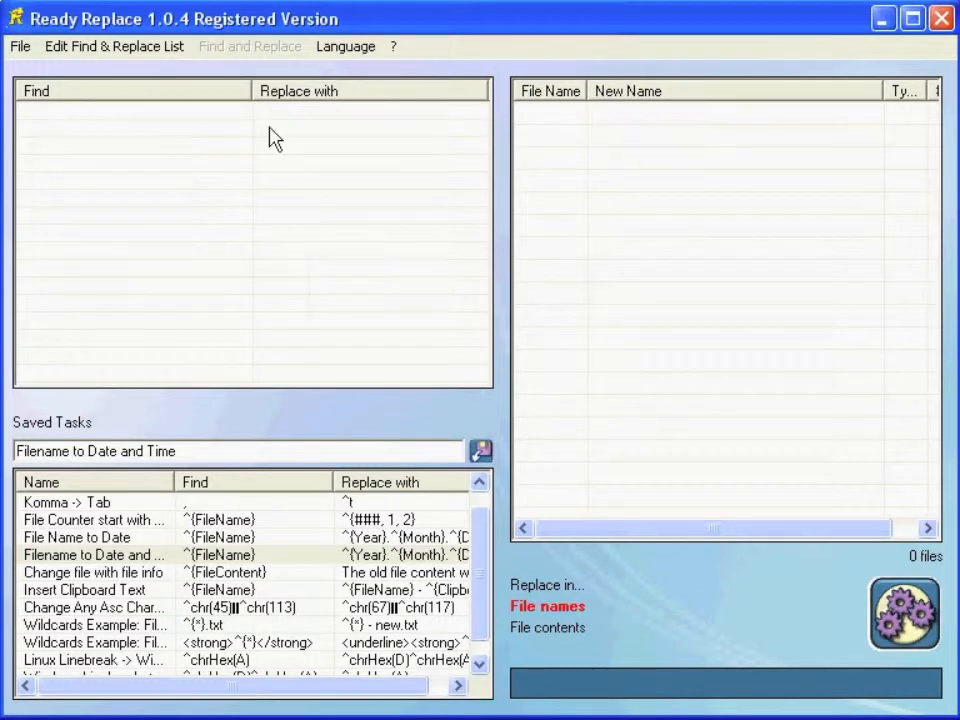
mouse_move(246, 56)
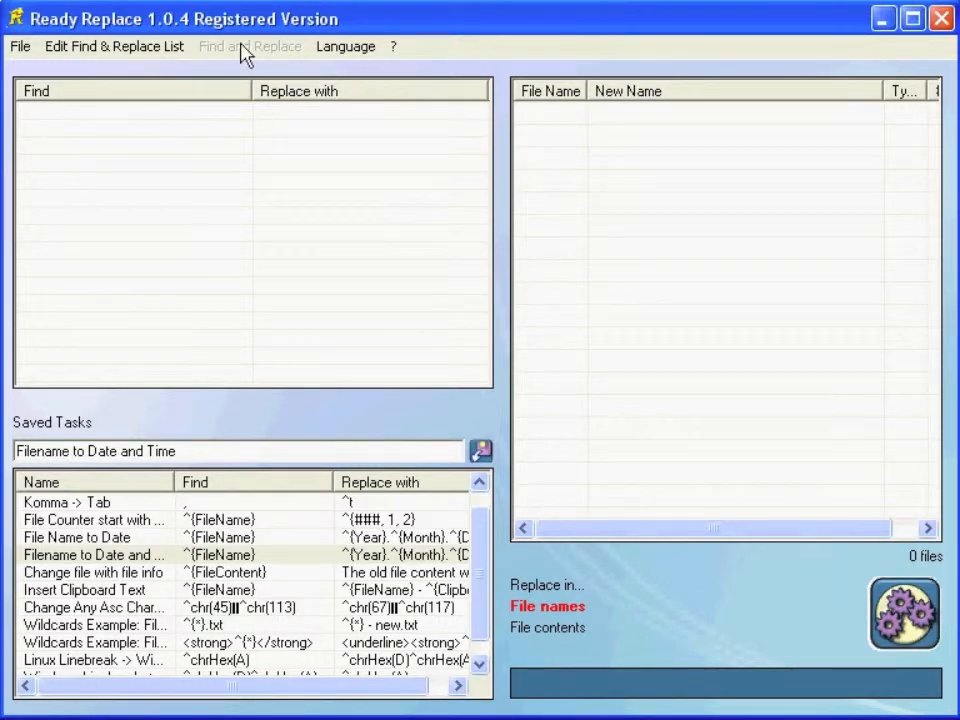
mouse_move(150, 184)
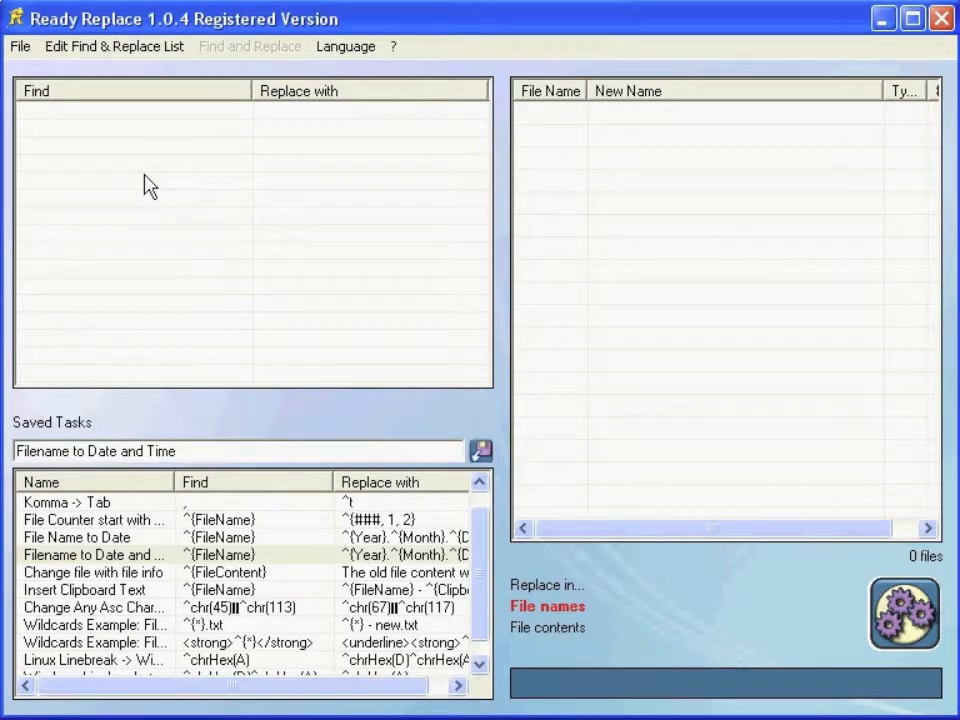
mouse_move(420, 260)
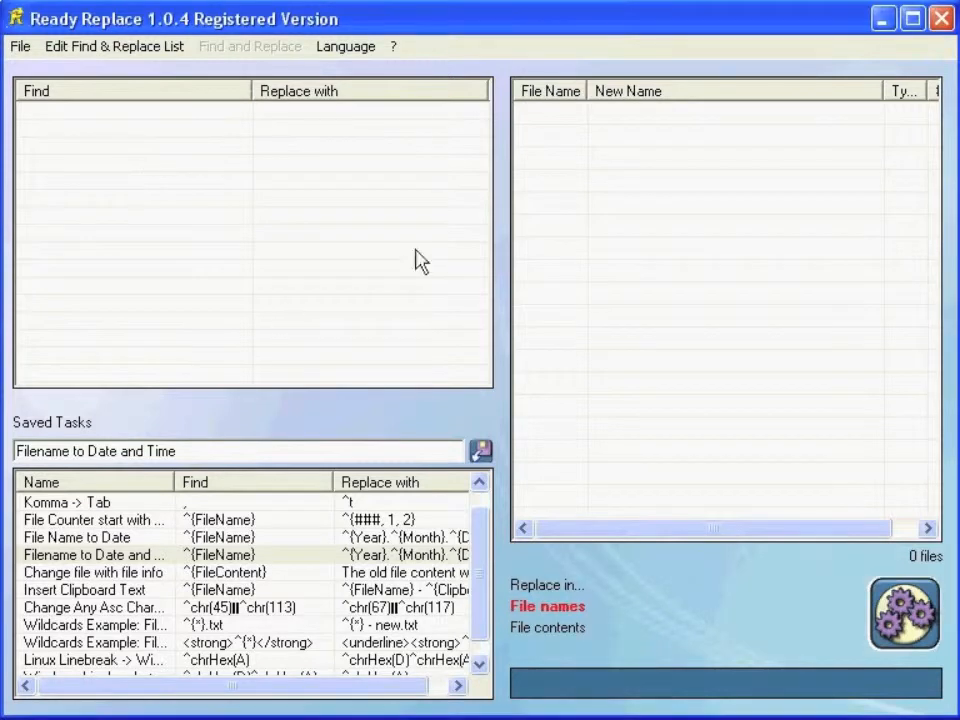
mouse_move(484, 164)
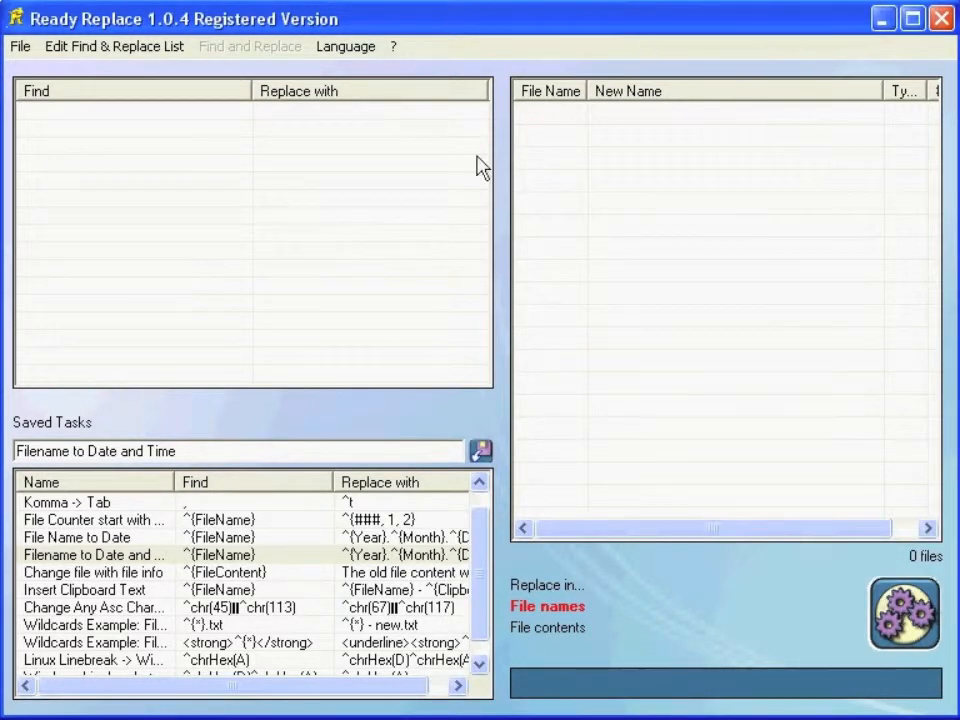
mouse_move(754, 518)
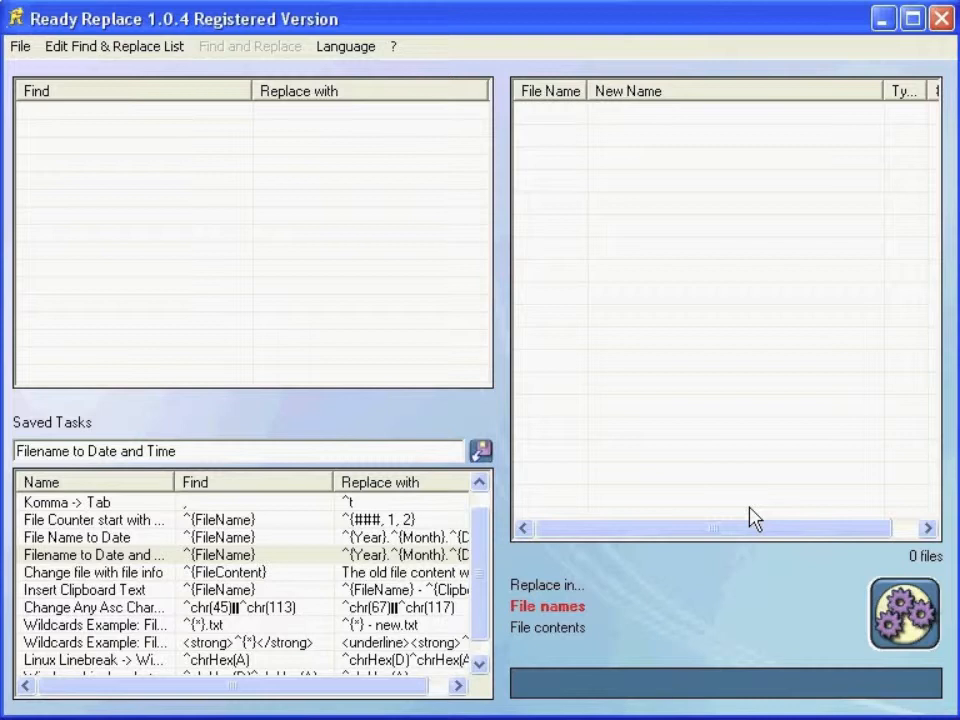
mouse_move(876, 180)
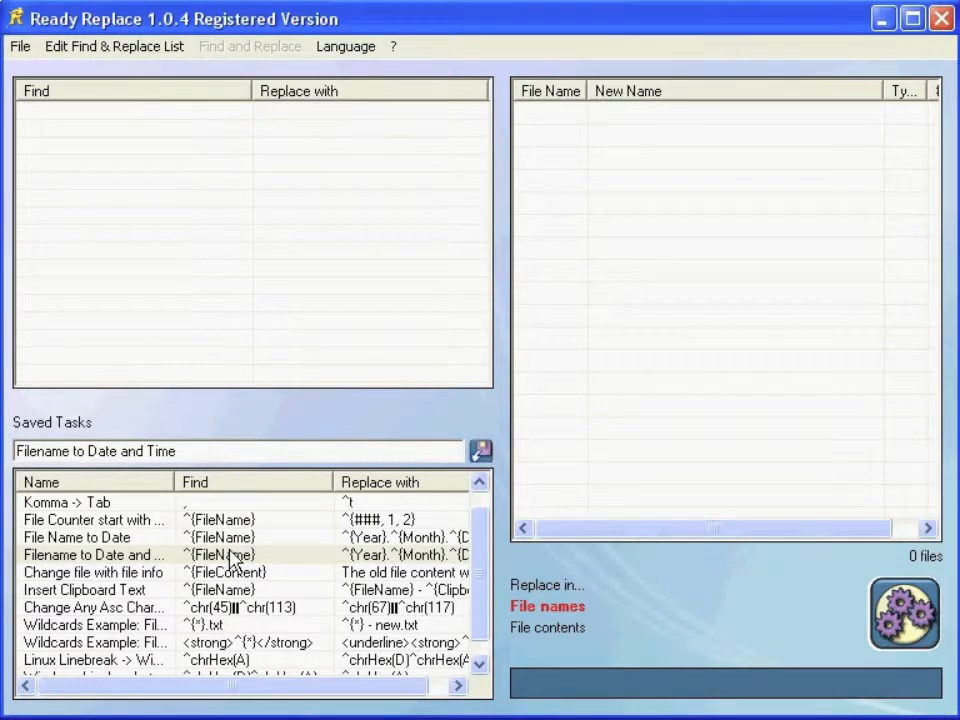
mouse_move(904, 614)
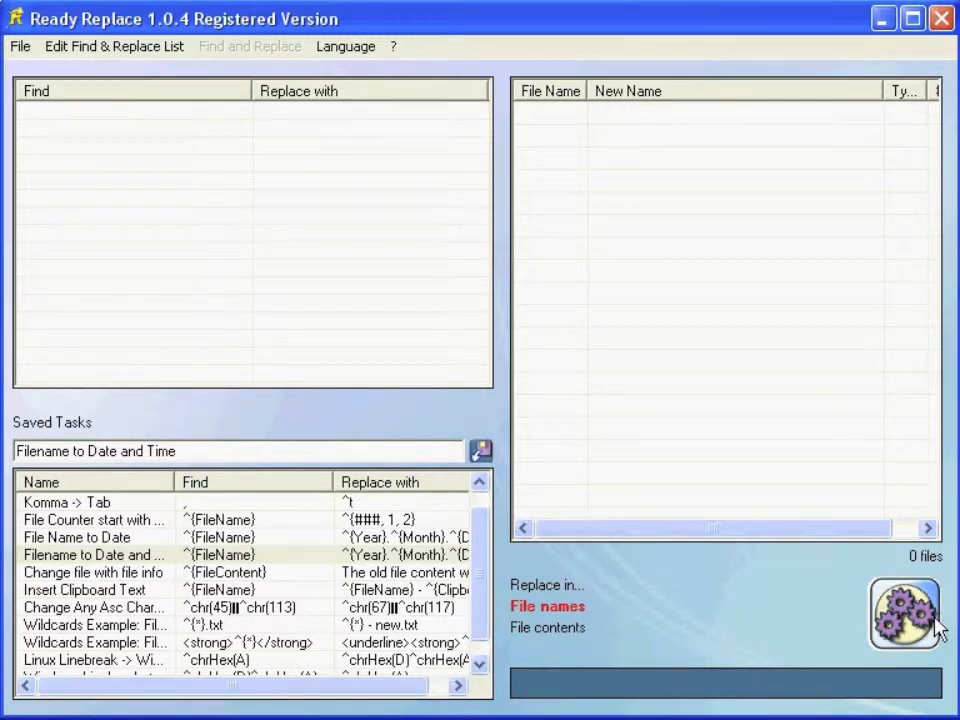
Step: Select and copy all eleven items in the Example RR folder in Explorer
left_click(904, 612)
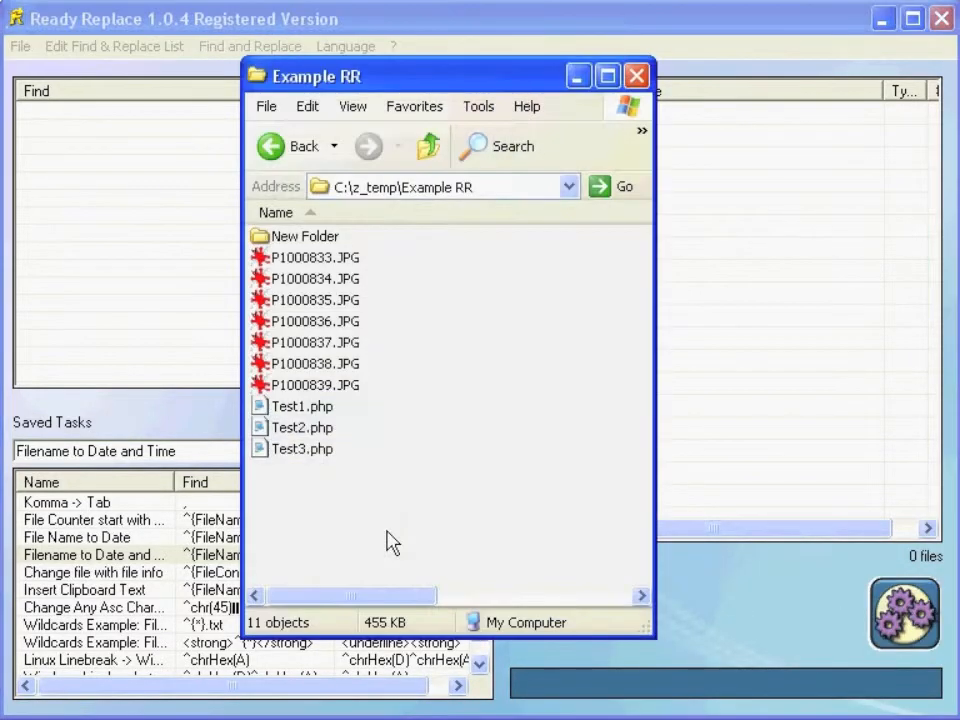
key("ctrl+a")
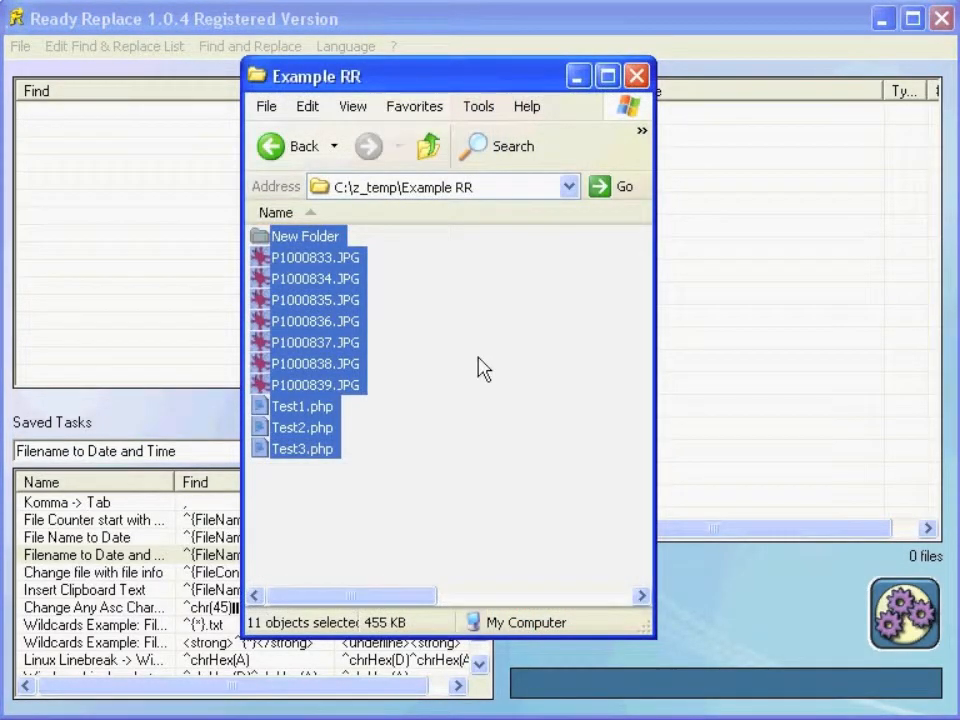
key("ctrl+c")
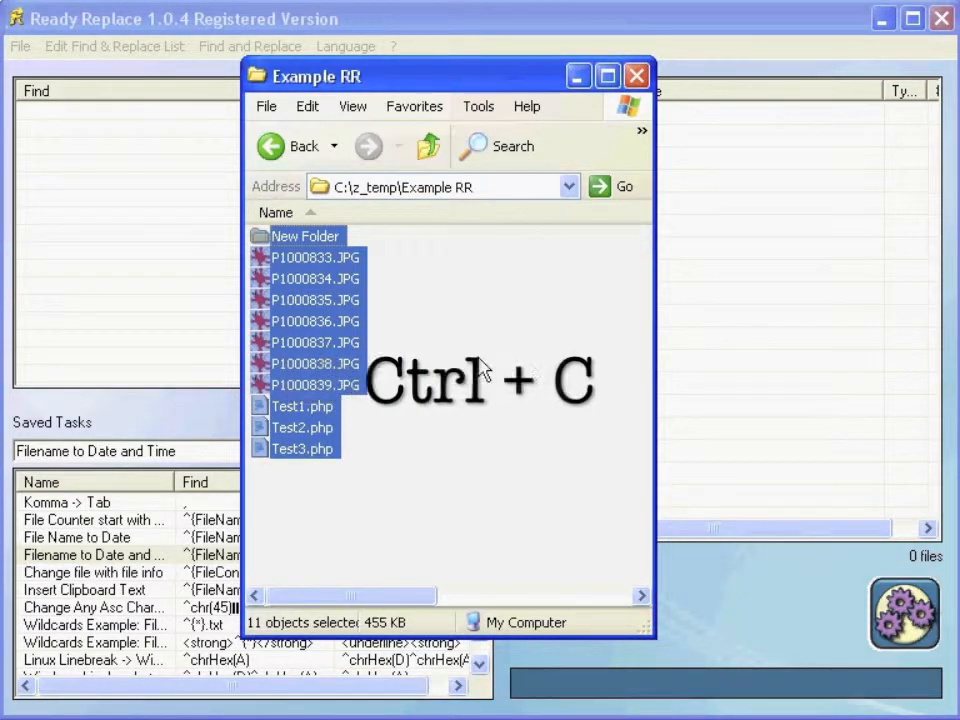
key("ctrl+c")
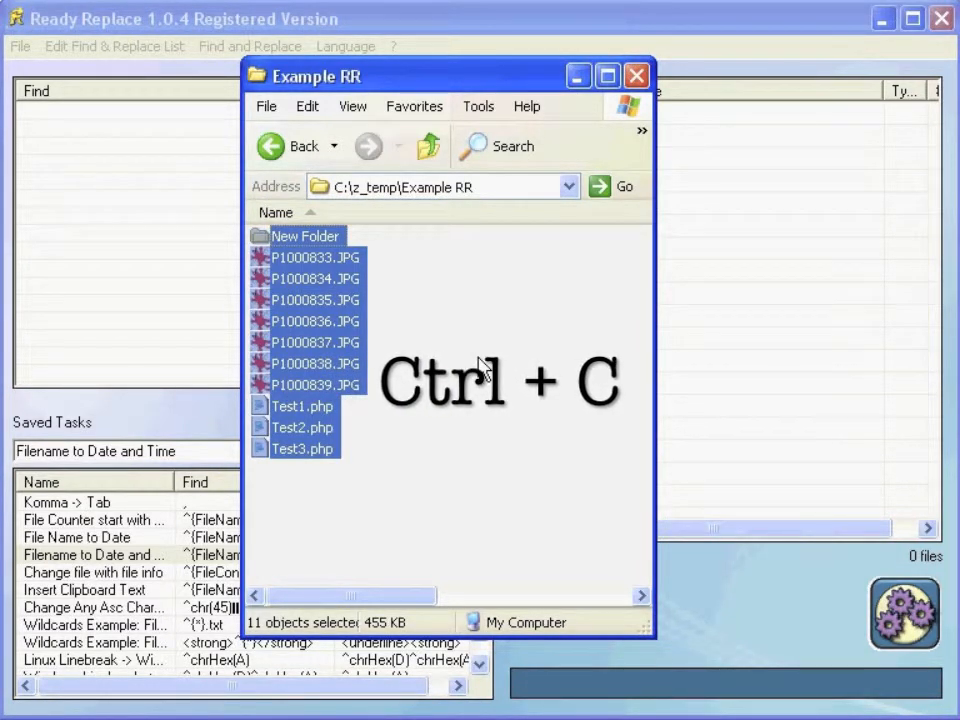
key("ctrl+c")
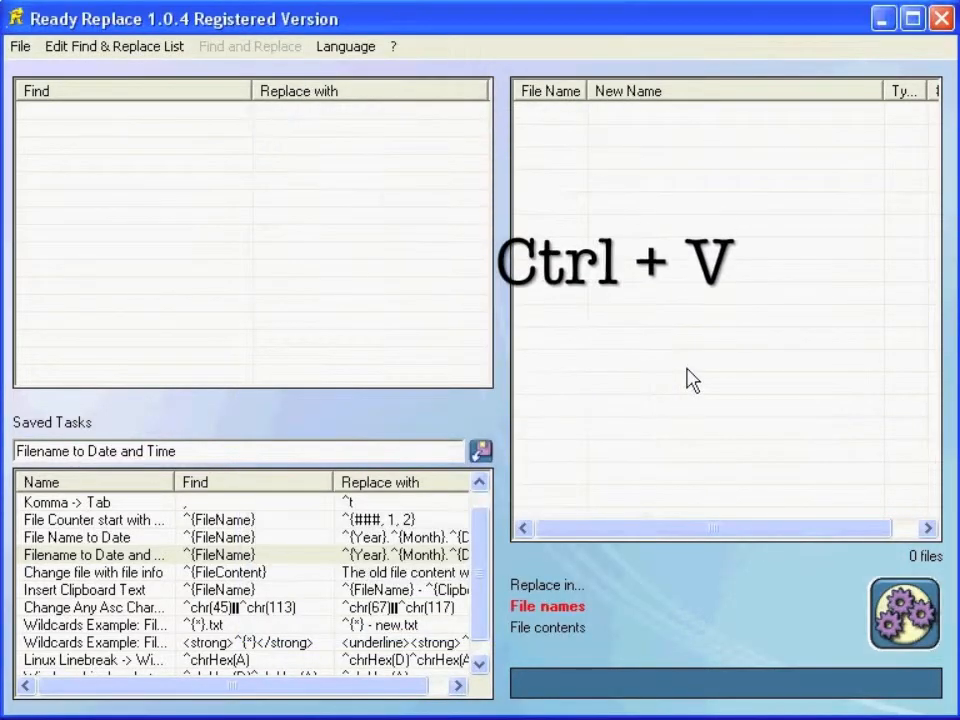
Step: Paste the eleven copied items into the Ready Replace file list
key("ctrl+v")
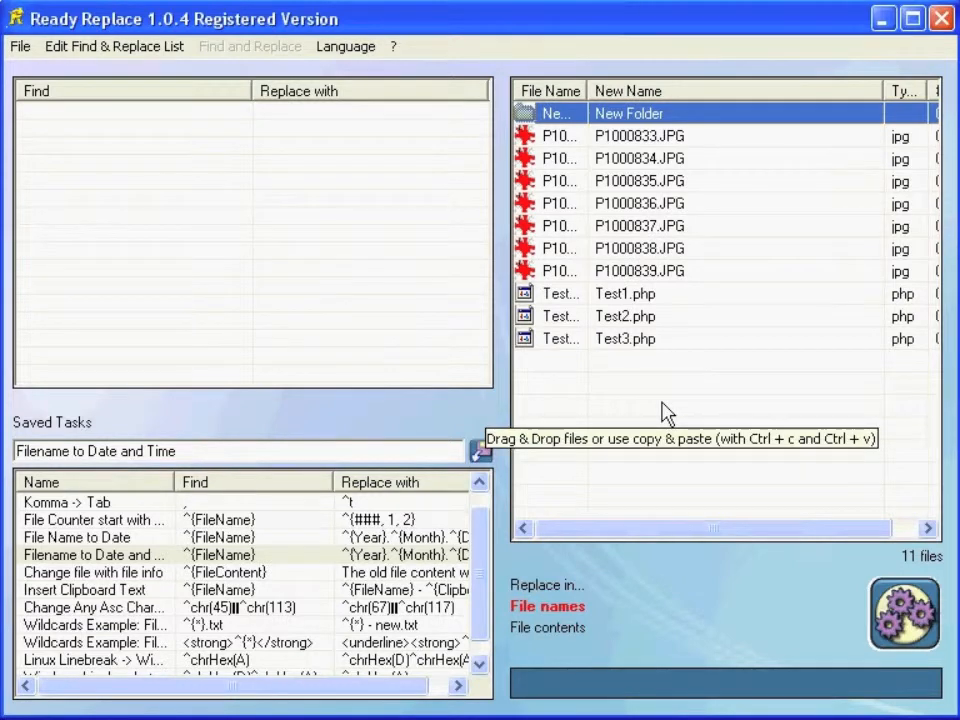
mouse_move(664, 396)
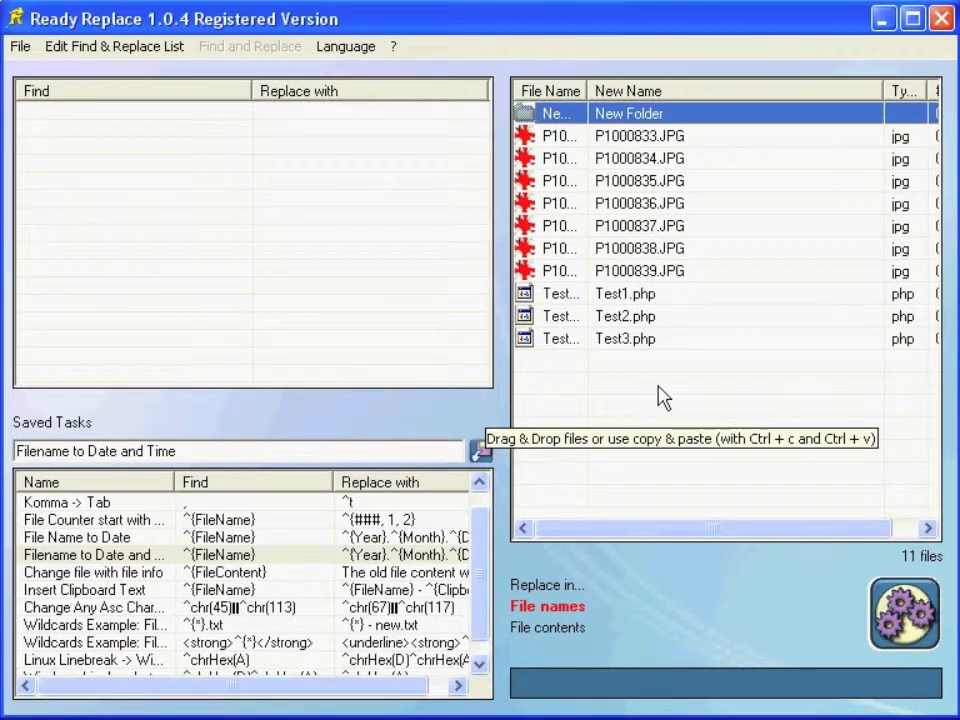
mouse_move(616, 558)
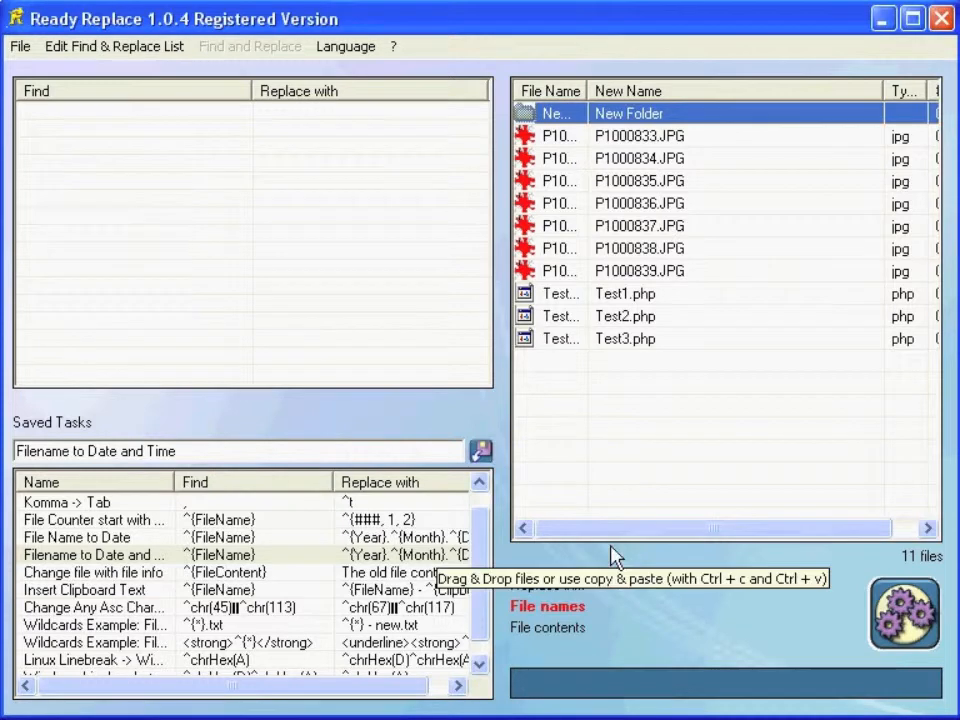
mouse_move(548, 616)
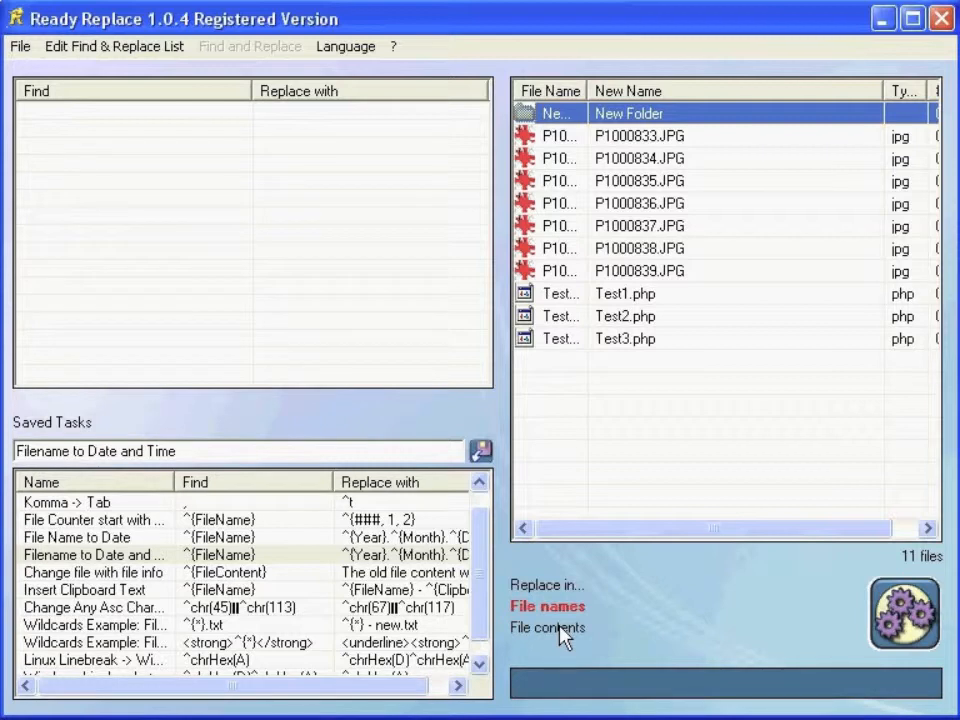
mouse_move(630, 138)
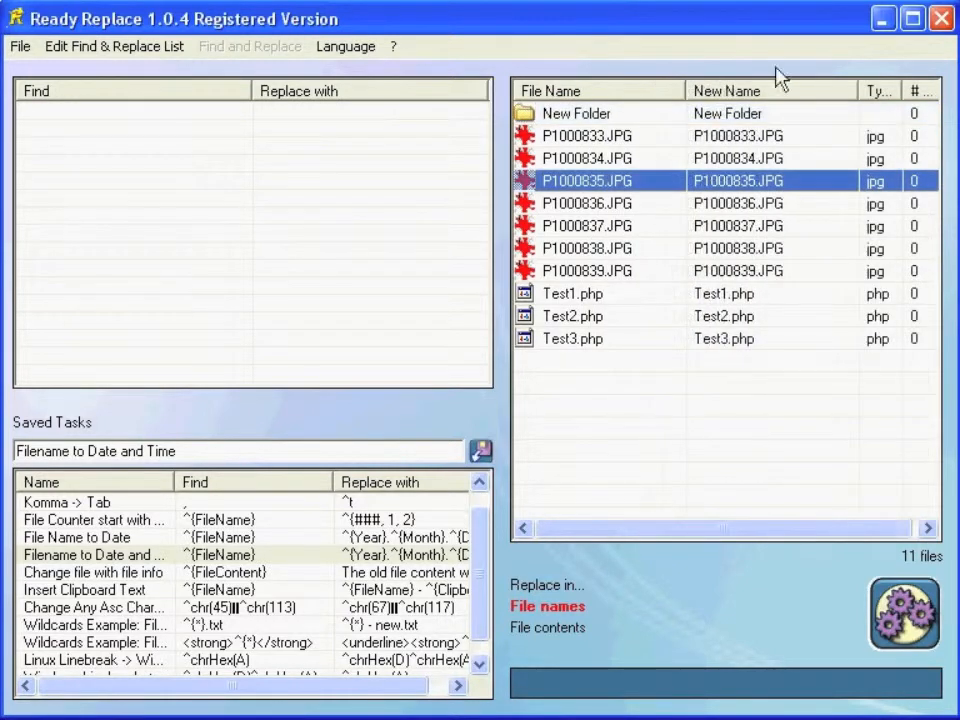
mouse_move(782, 404)
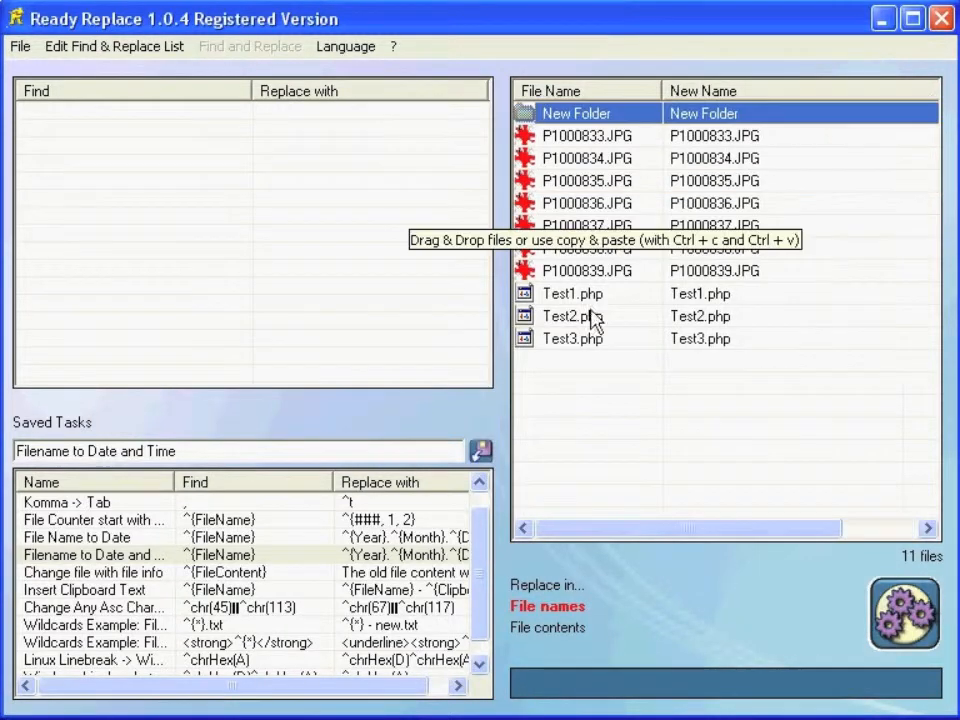
Step: Switch replacement target to file contents, then back to file names
left_click(548, 628)
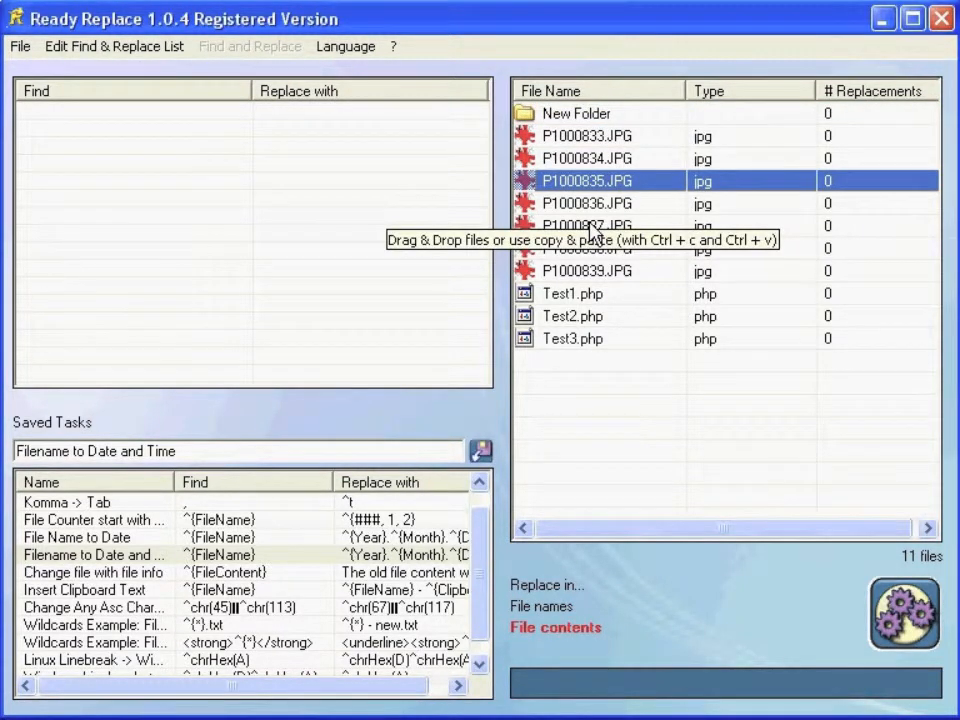
mouse_move(624, 412)
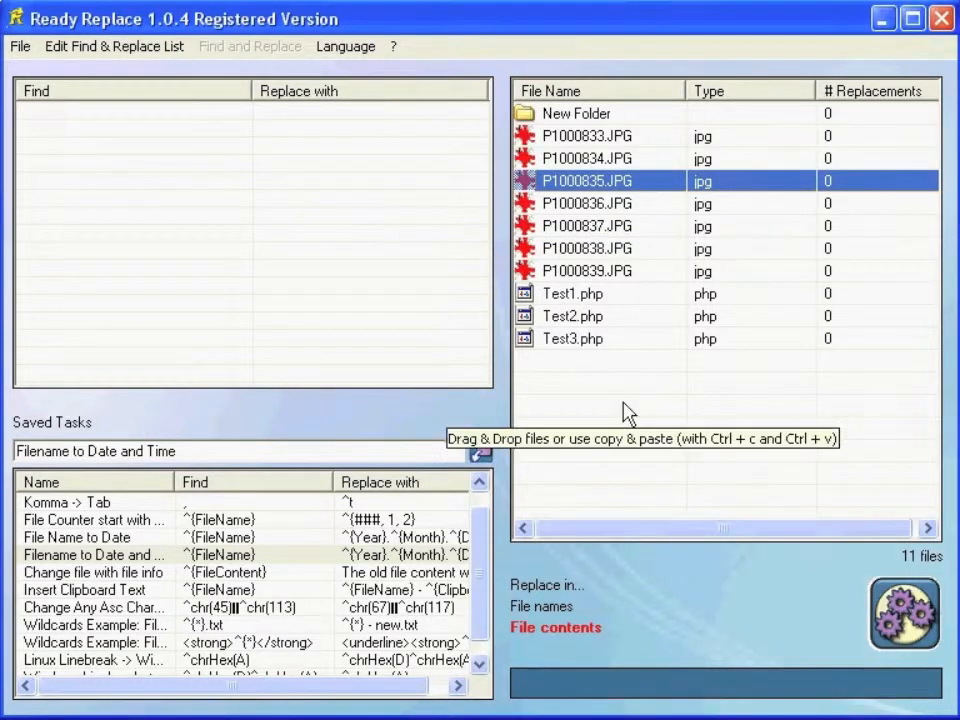
mouse_move(548, 616)
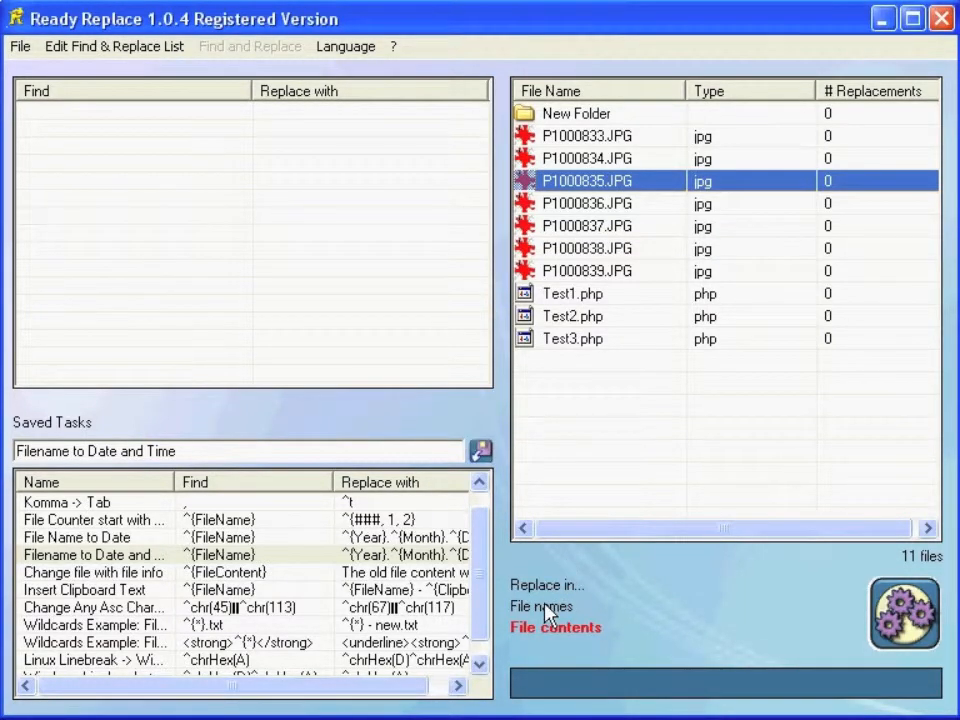
left_click(540, 606)
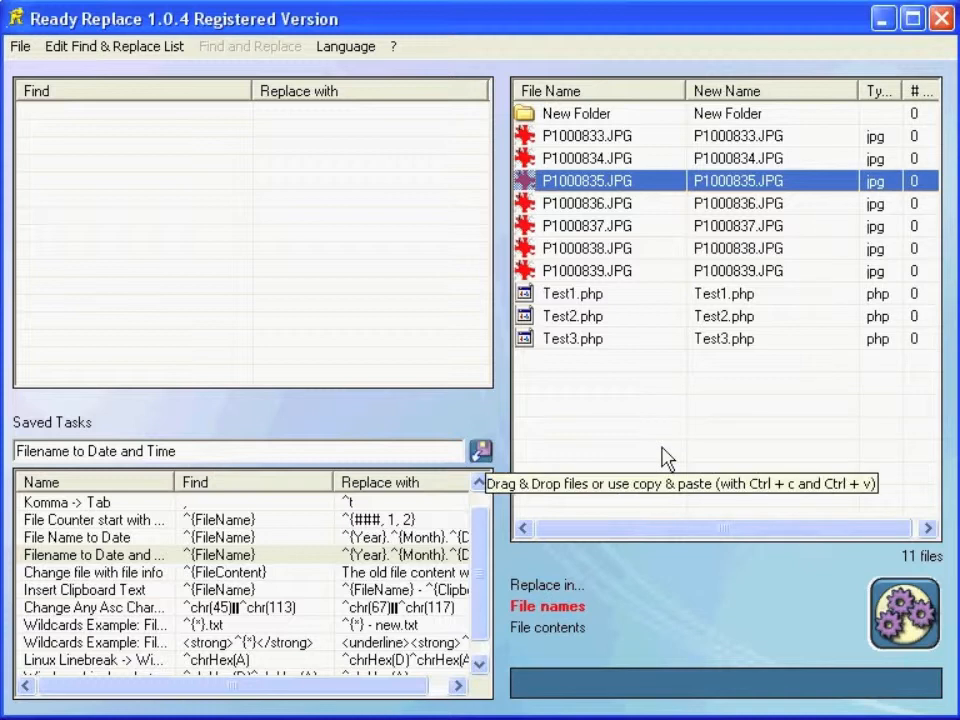
mouse_move(580, 318)
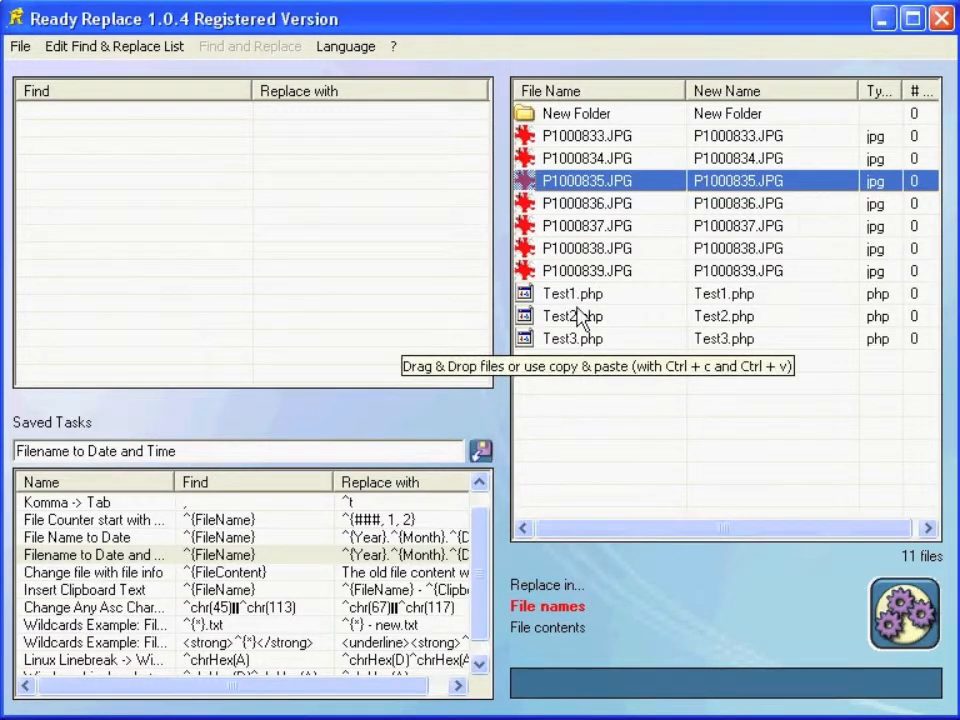
mouse_move(598, 364)
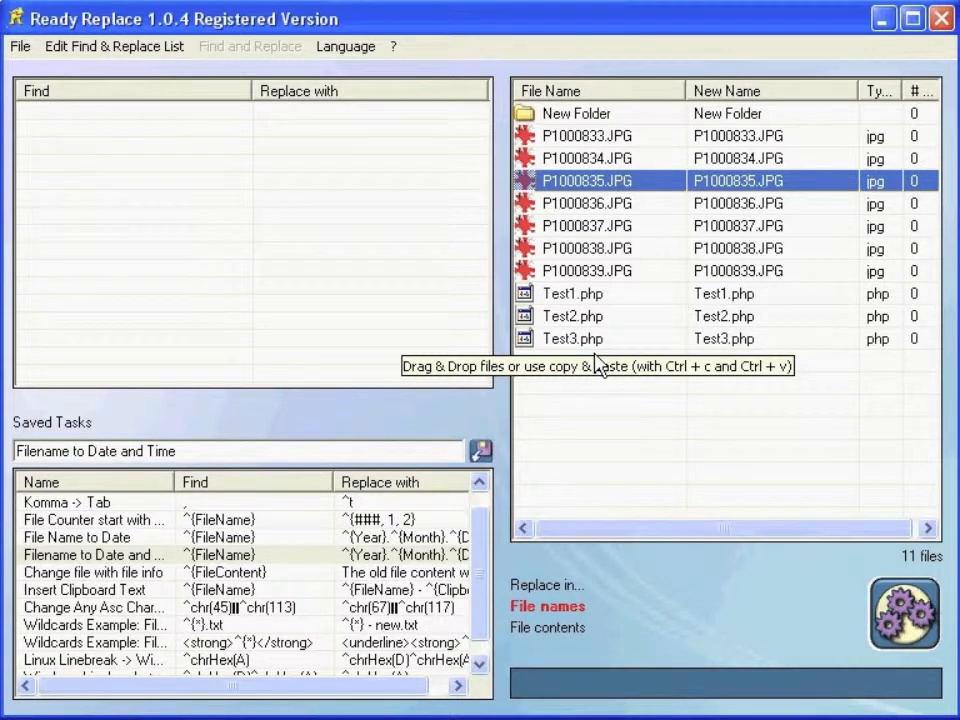
mouse_move(164, 280)
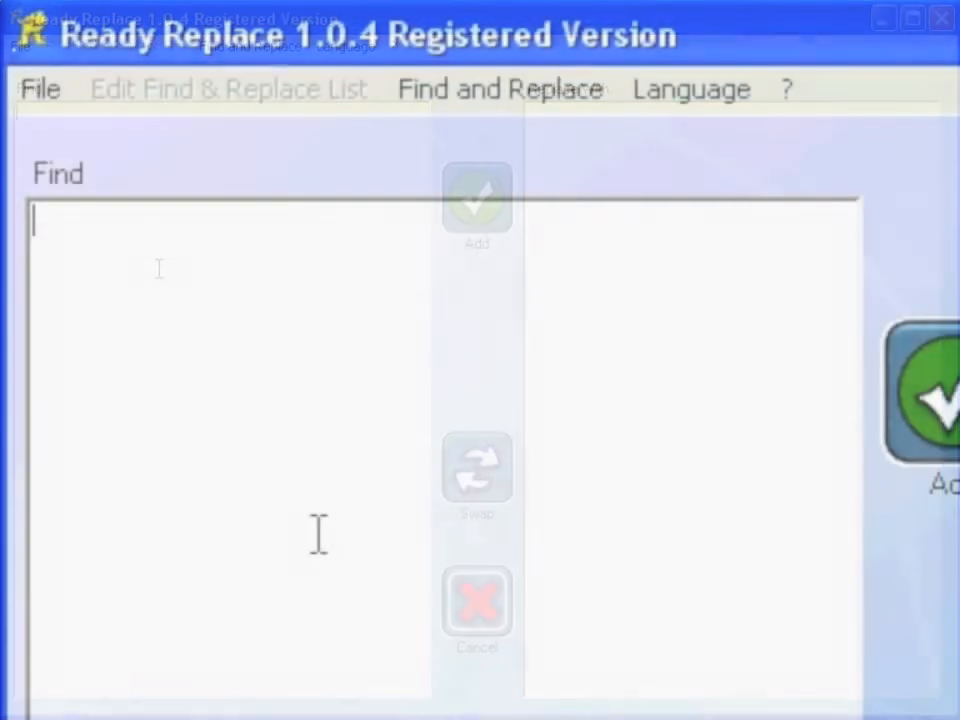
Step: Add a rule renaming .php extensions to .txt, leaving three Test renames pending
type(".php")
left_click(732, 398)
type(".txt")
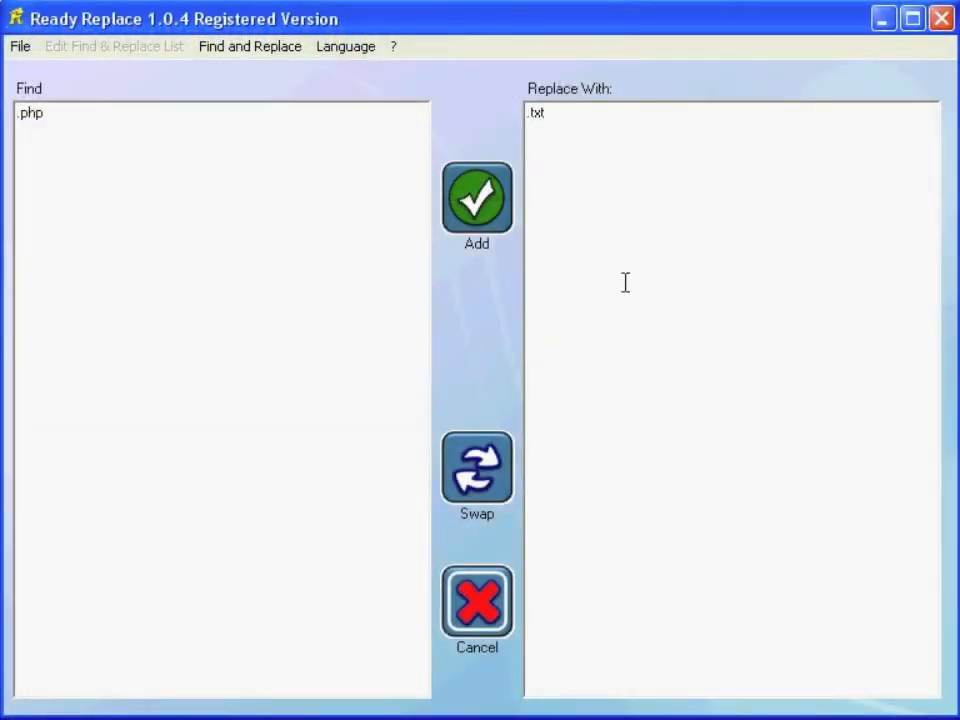
mouse_move(476, 200)
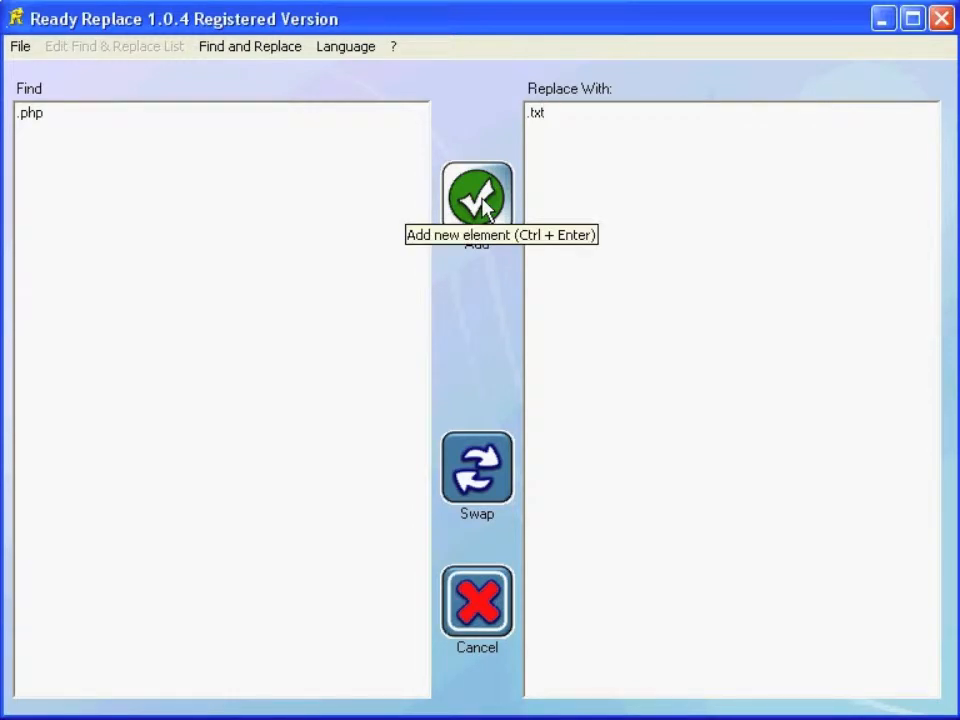
left_click(476, 468)
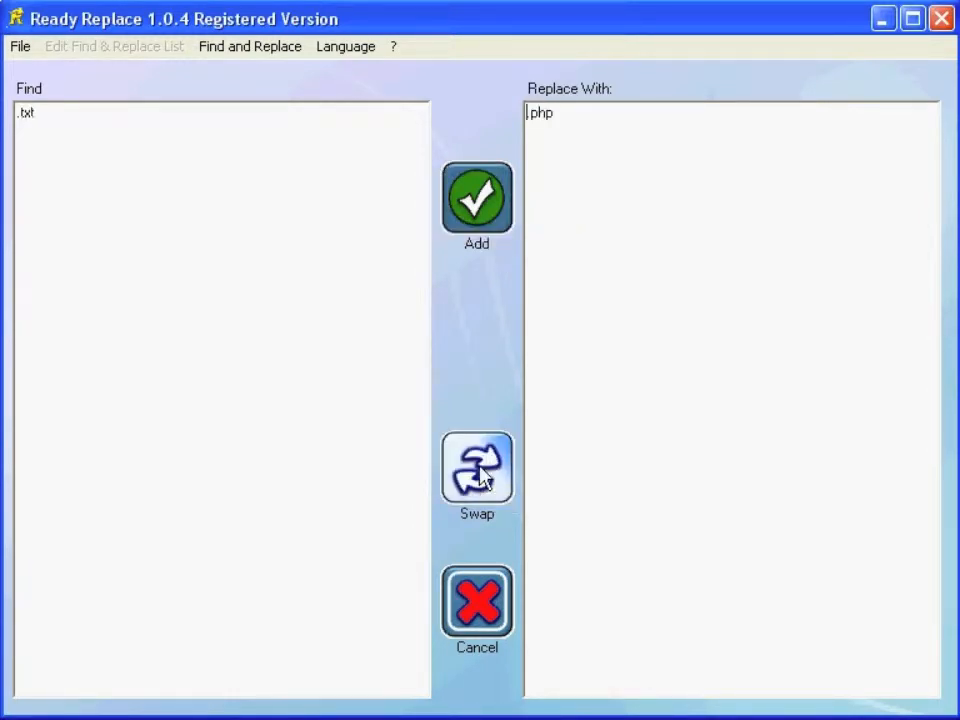
left_click(476, 470)
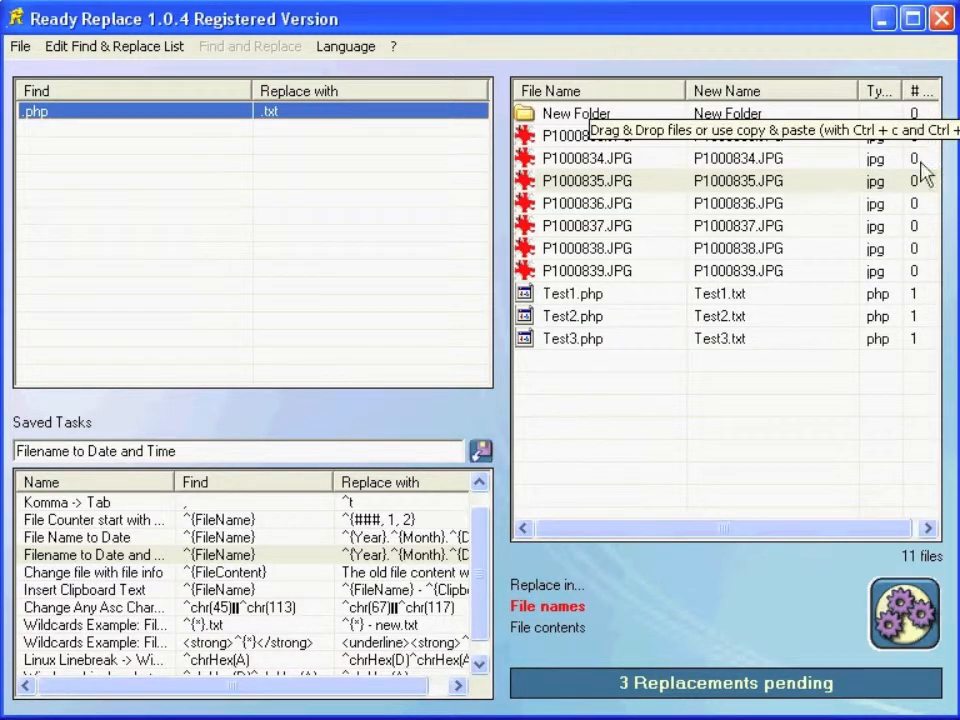
mouse_move(904, 308)
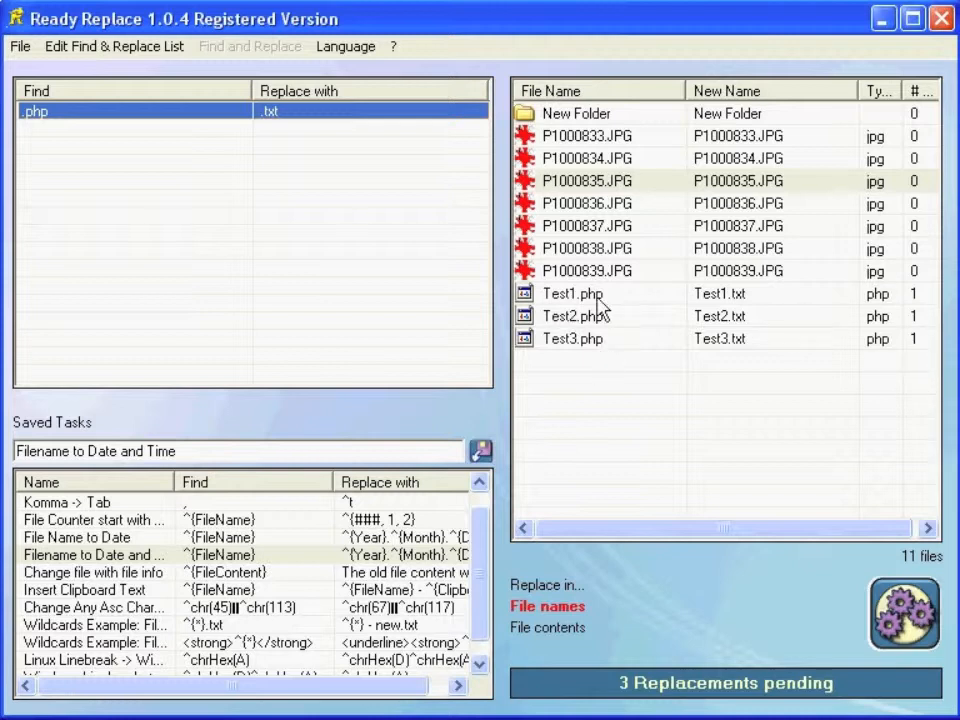
mouse_move(744, 300)
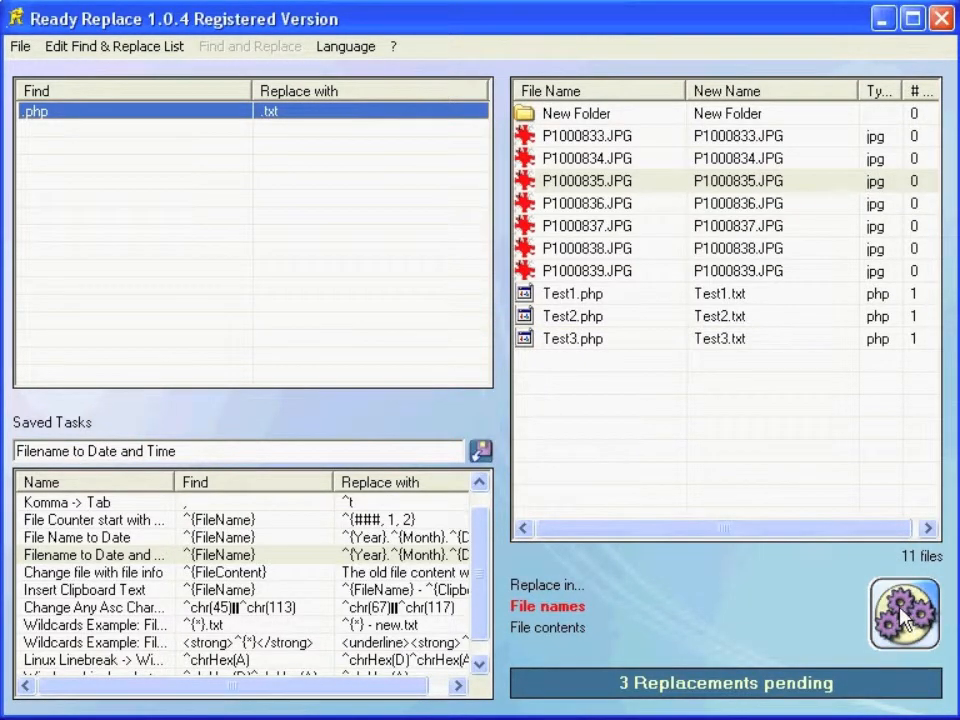
Step: Execute the renames and view the three Test files now ending in .txt in Explorer
left_click(904, 612)
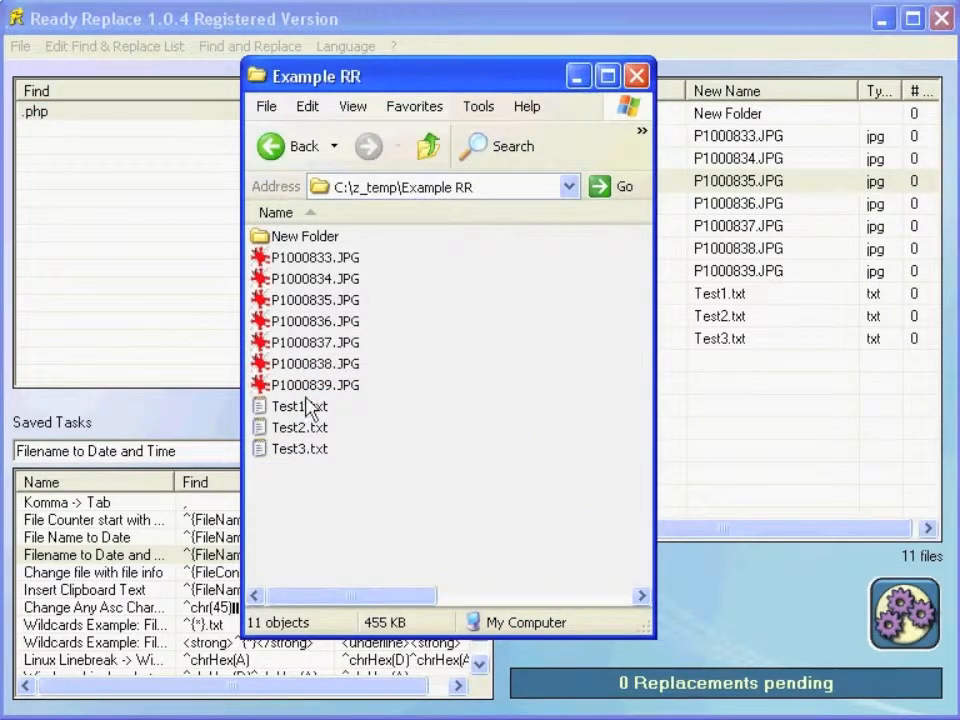
left_click(636, 76)
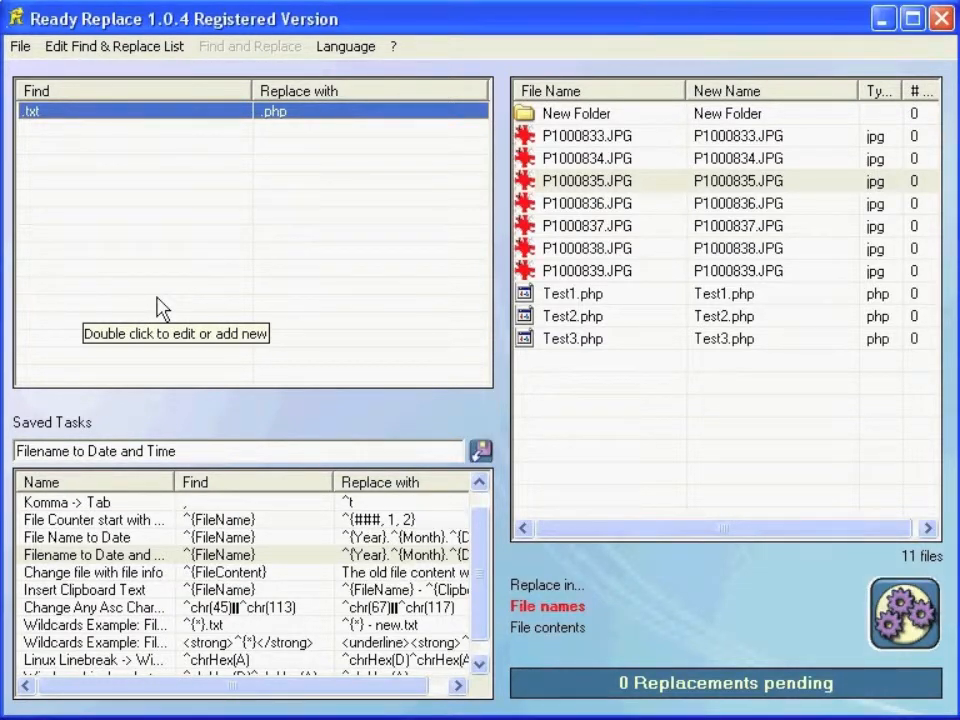
Step: Reopen the rule for editing and browse the placeholder categories including file-extension codes
double_click(130, 112)
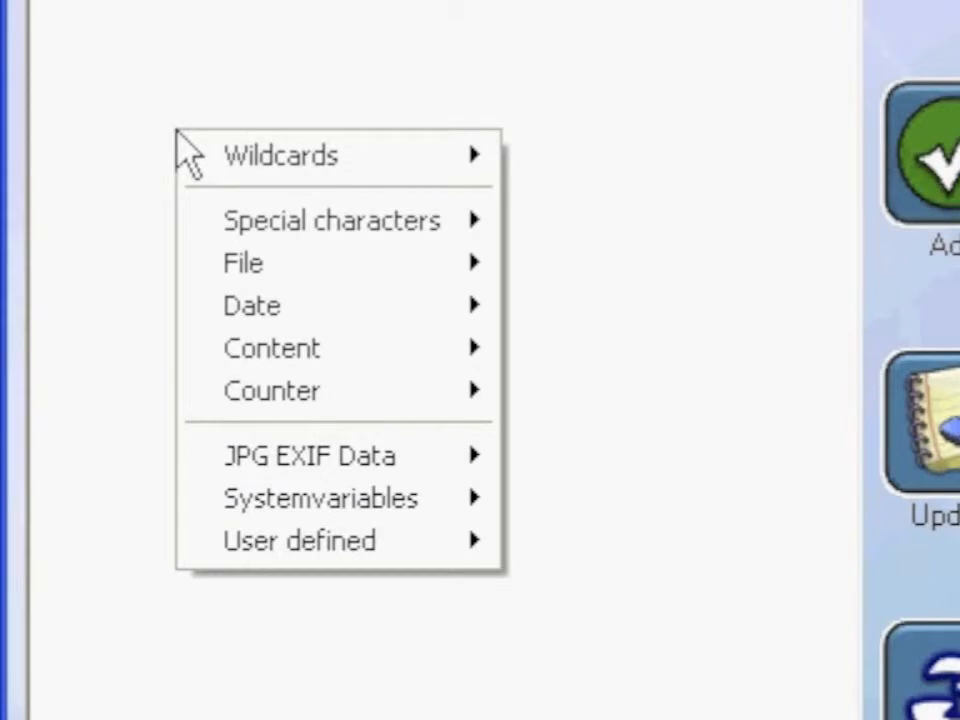
left_click(280, 156)
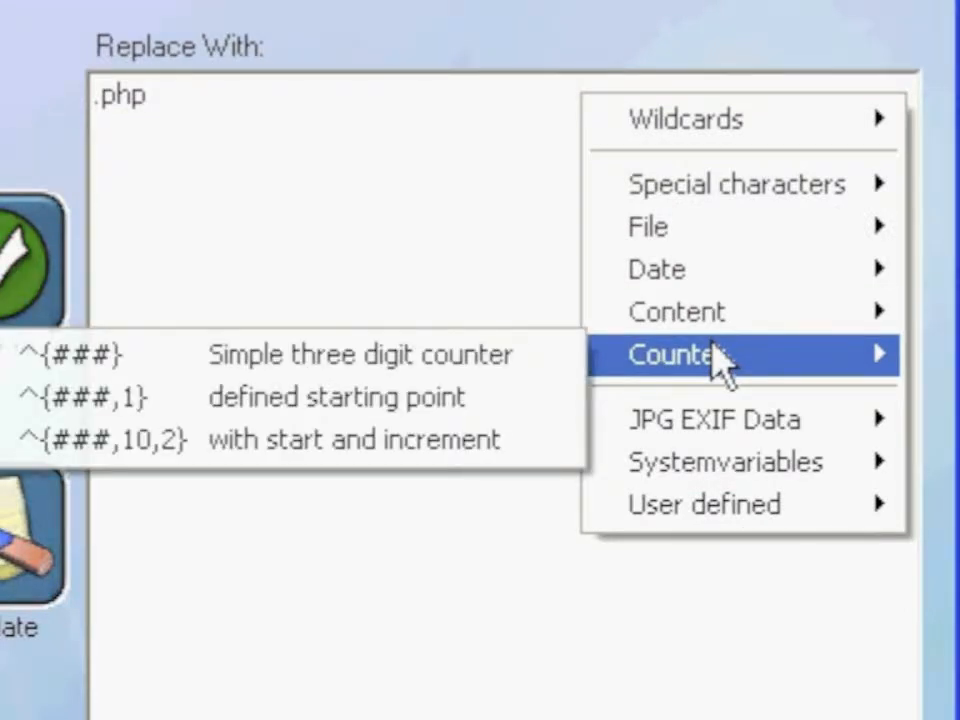
mouse_move(700, 284)
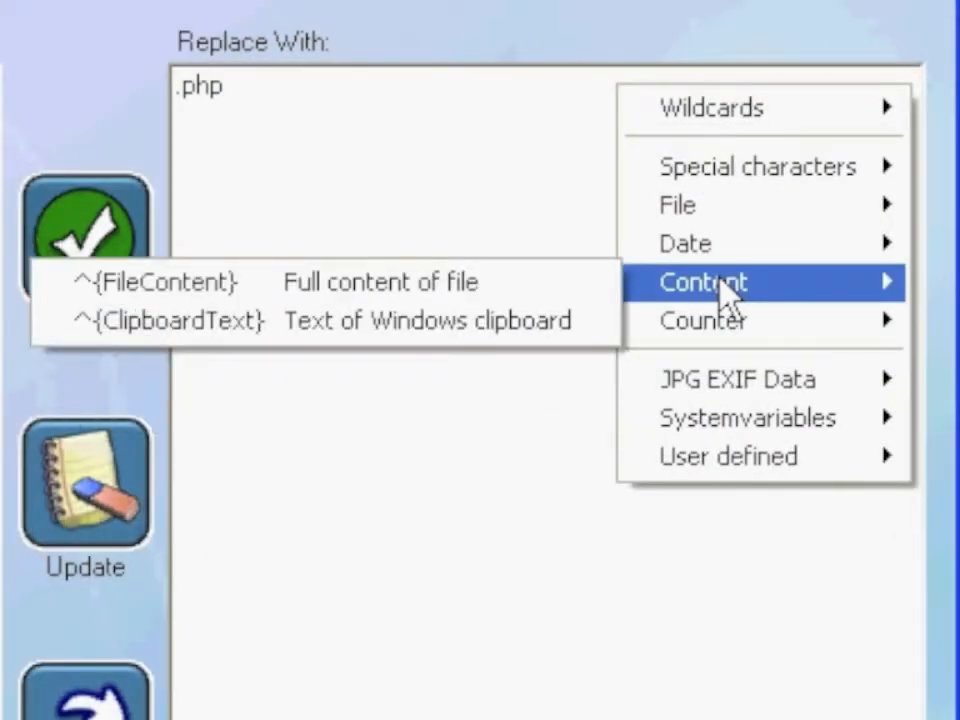
mouse_move(270, 316)
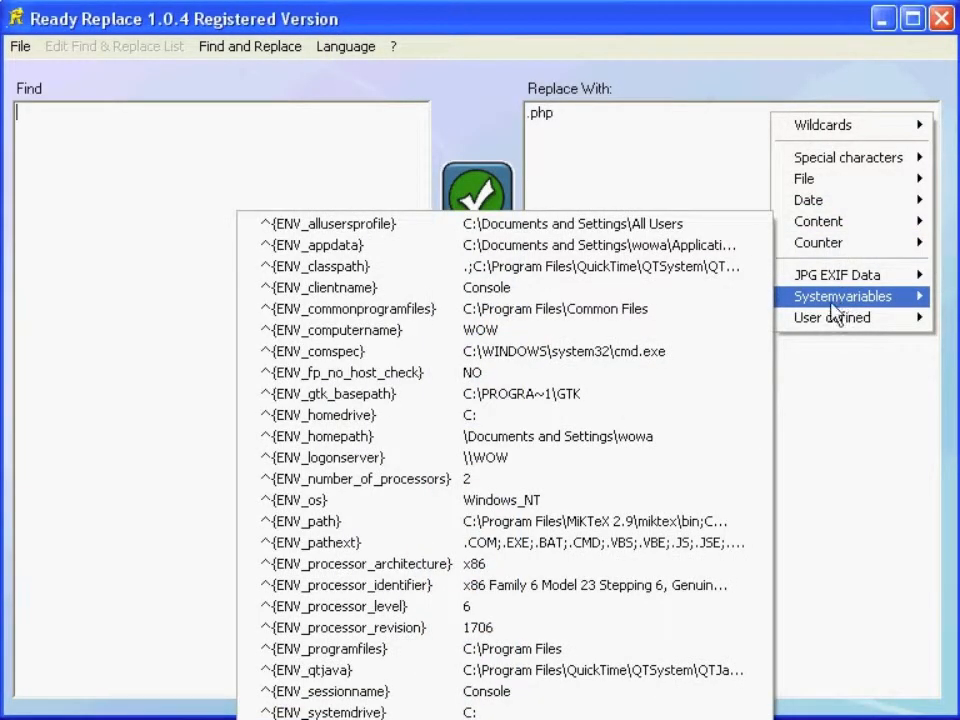
mouse_move(778, 344)
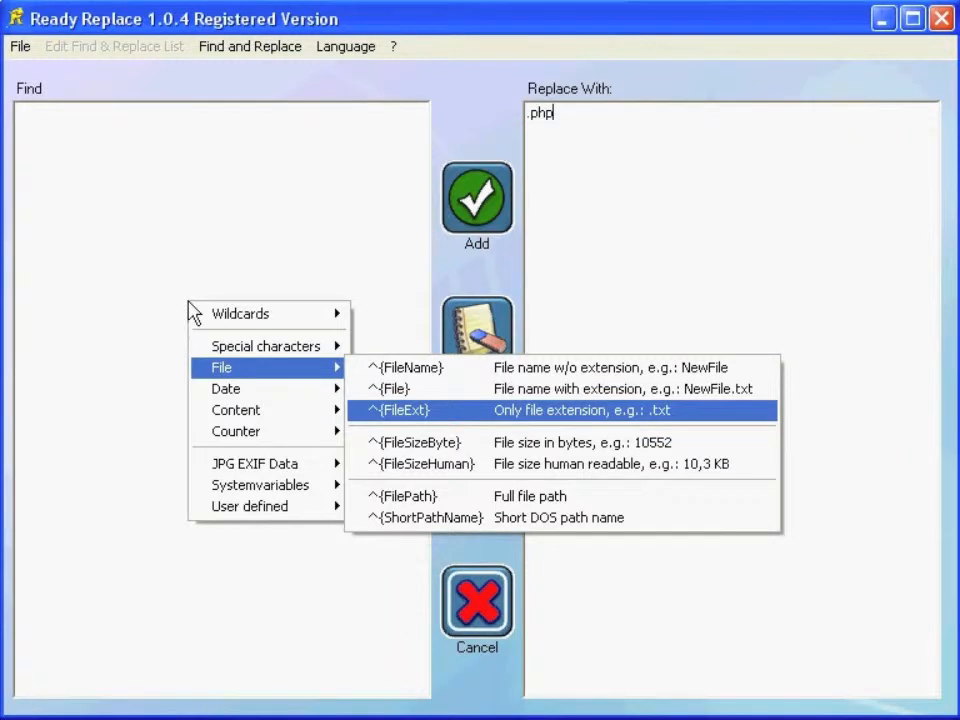
Step: Add a rule turning the ^{FileExt} placeholder into .txt, leaving ten renames pending
left_click(404, 410)
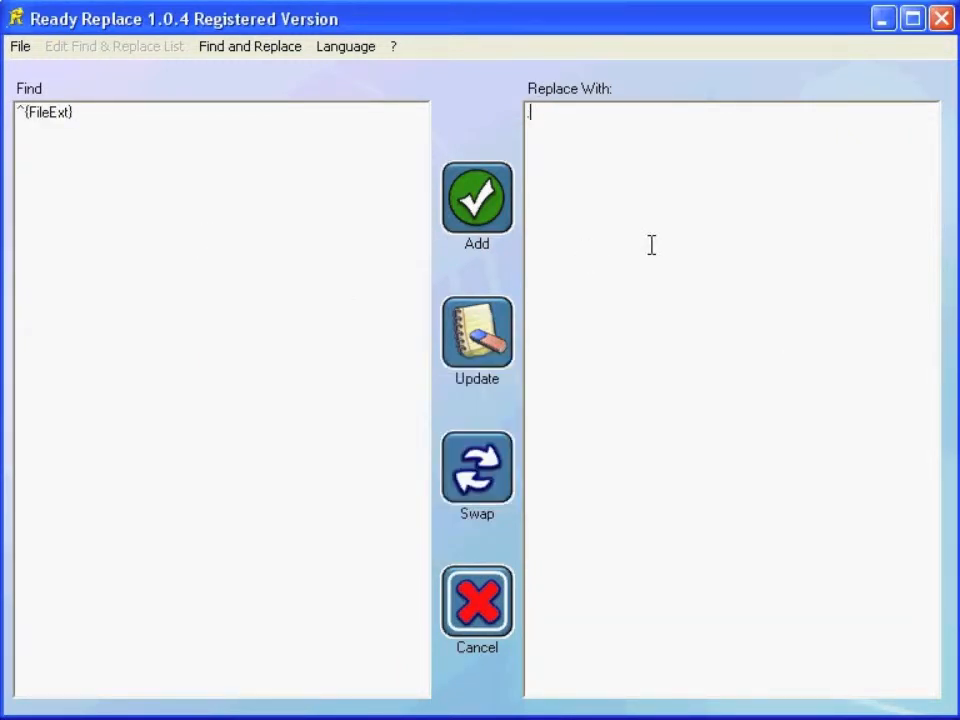
type(".txt")
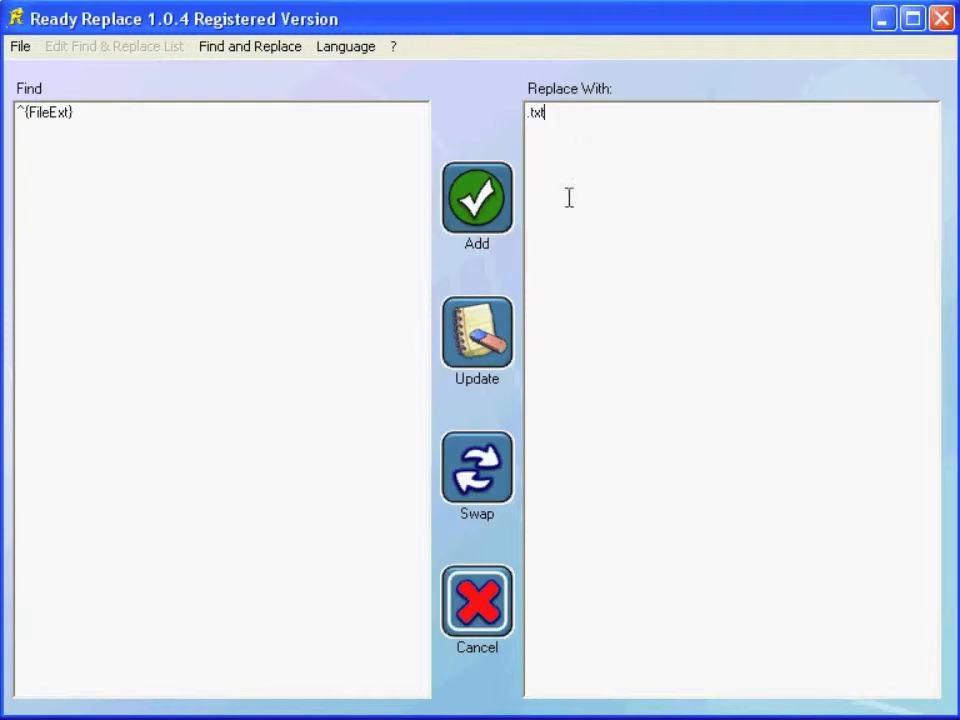
left_click(476, 198)
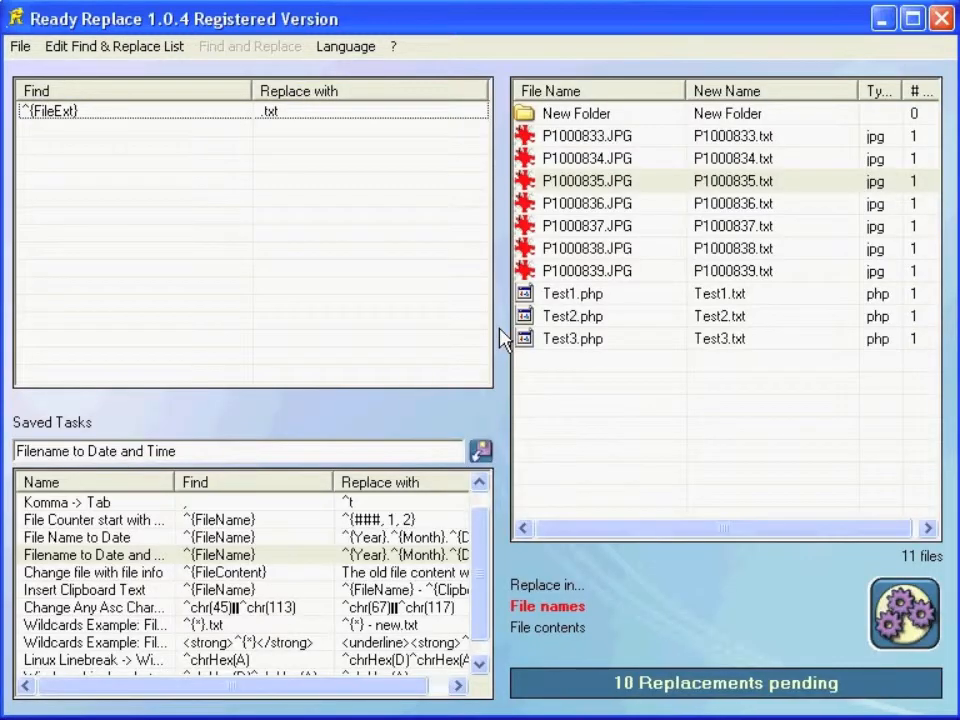
mouse_move(620, 244)
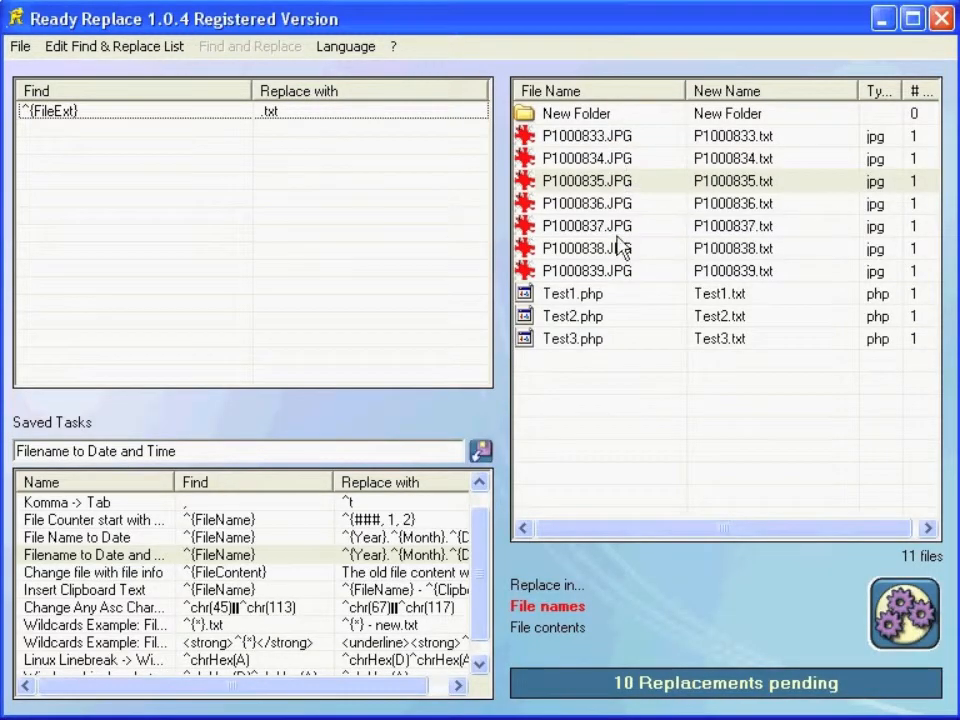
mouse_move(764, 184)
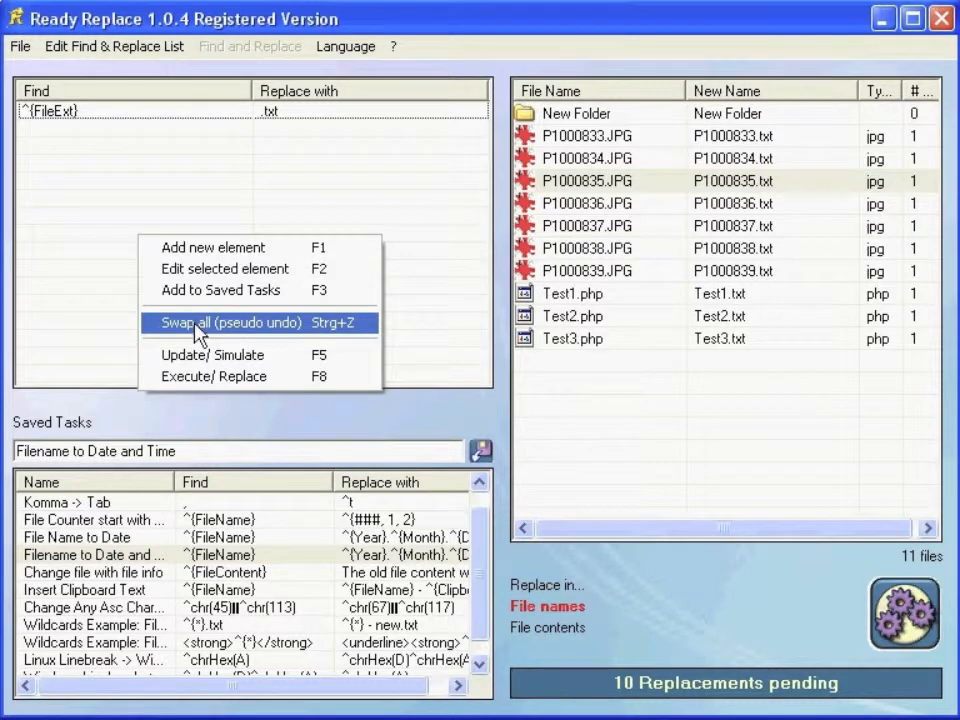
mouse_move(250, 336)
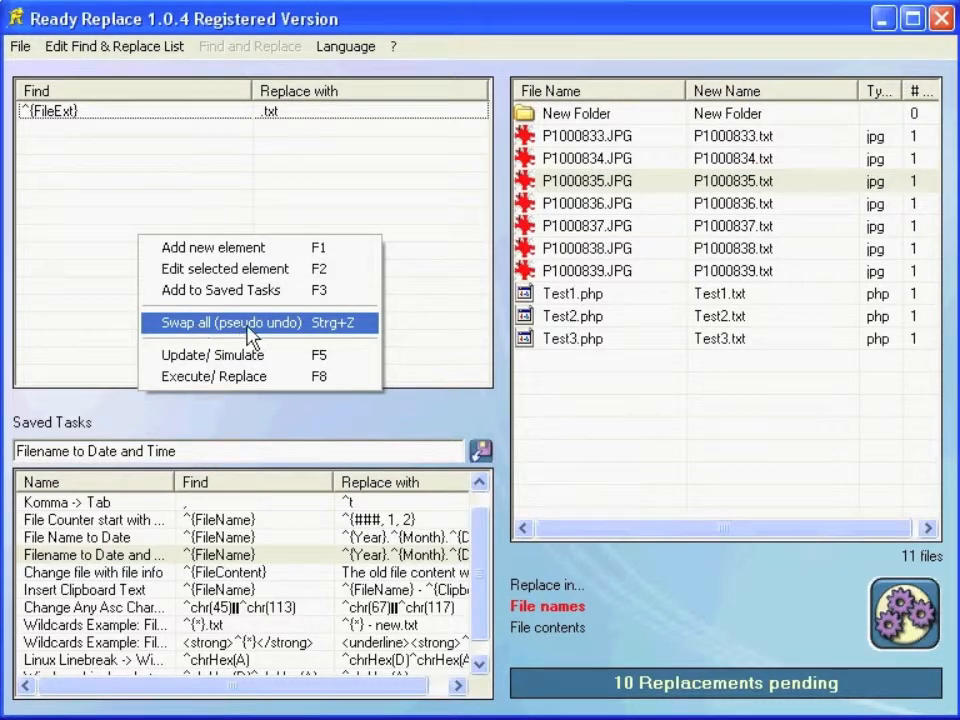
left_click(232, 322)
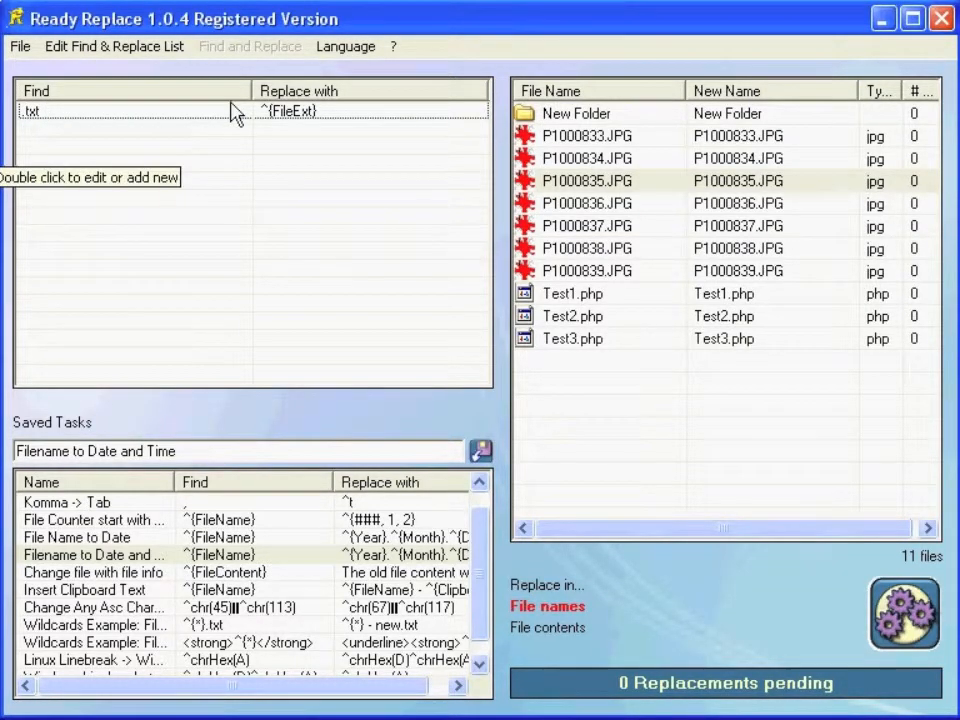
mouse_move(316, 140)
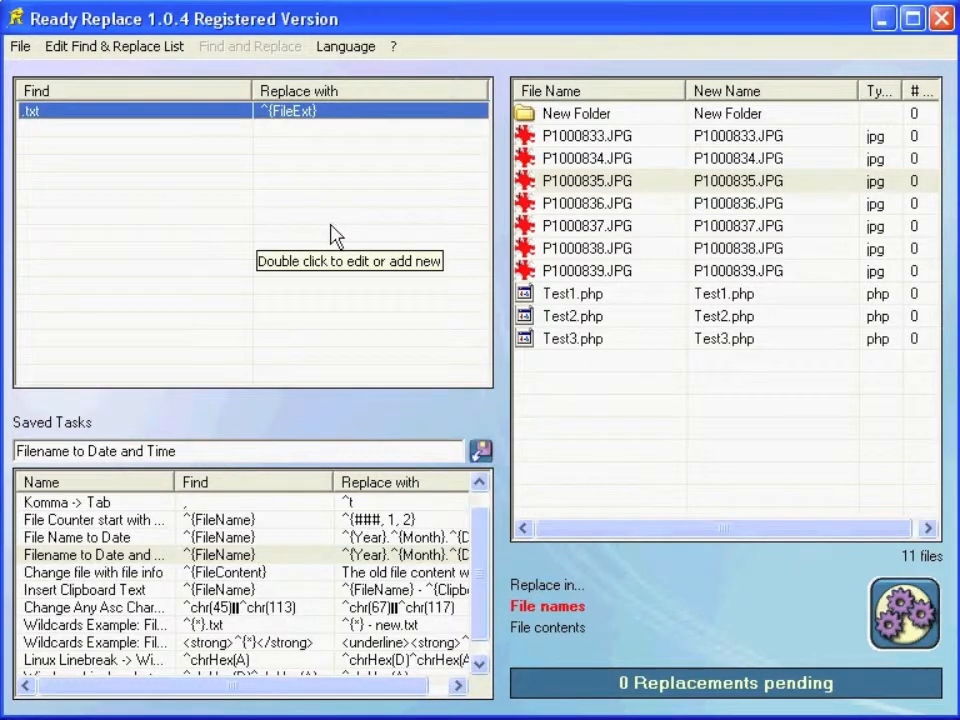
right_click(336, 236)
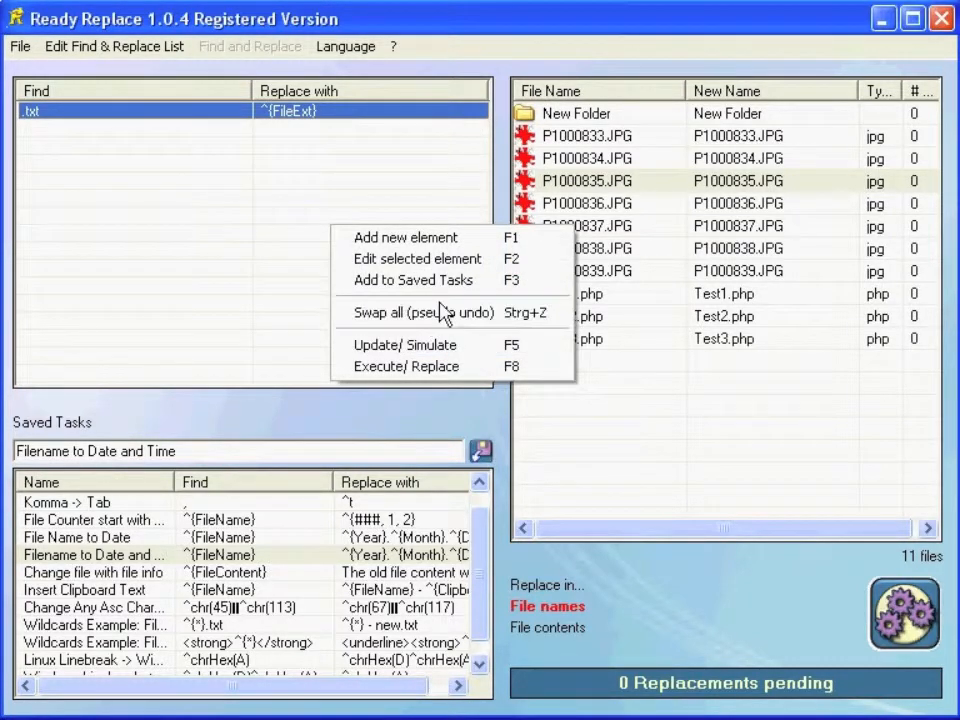
left_click(420, 312)
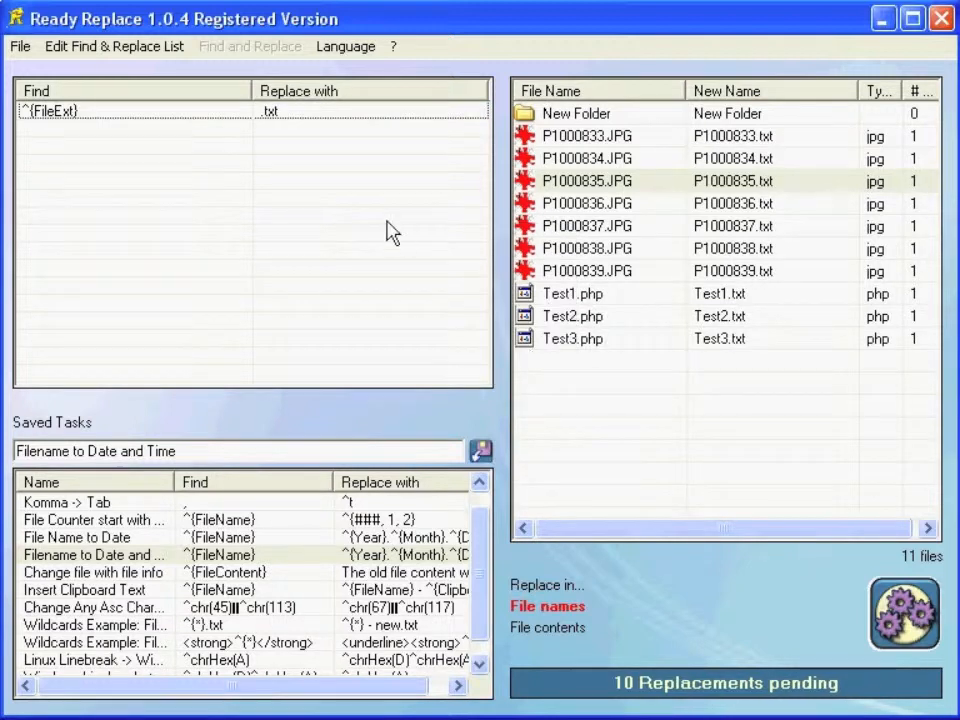
left_click(344, 46)
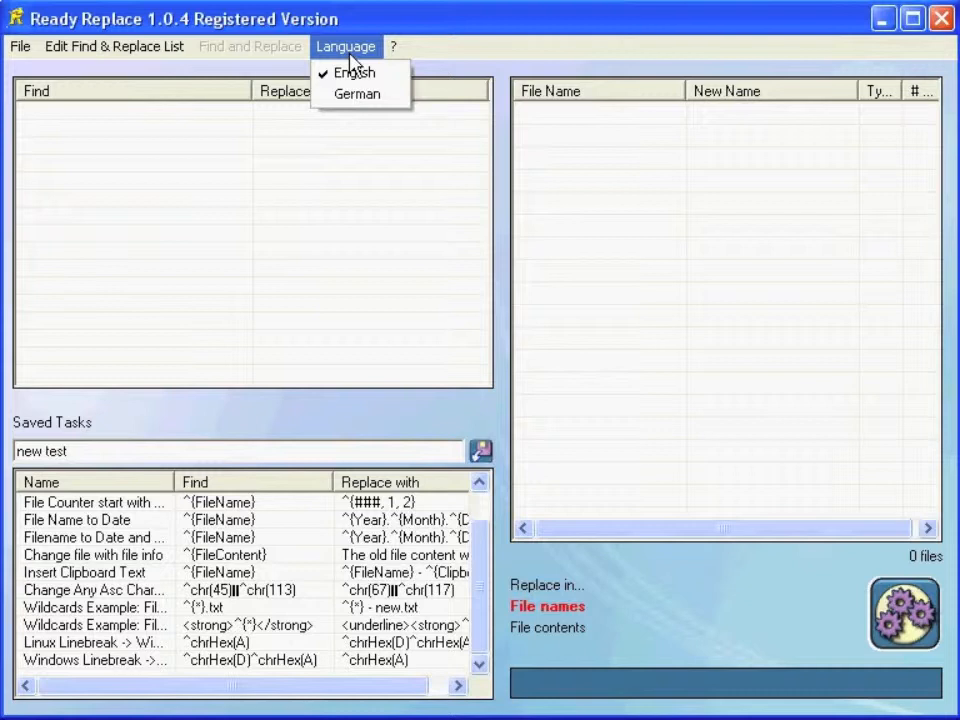
Step: Switch the interface language to German and back to English
left_click(356, 94)
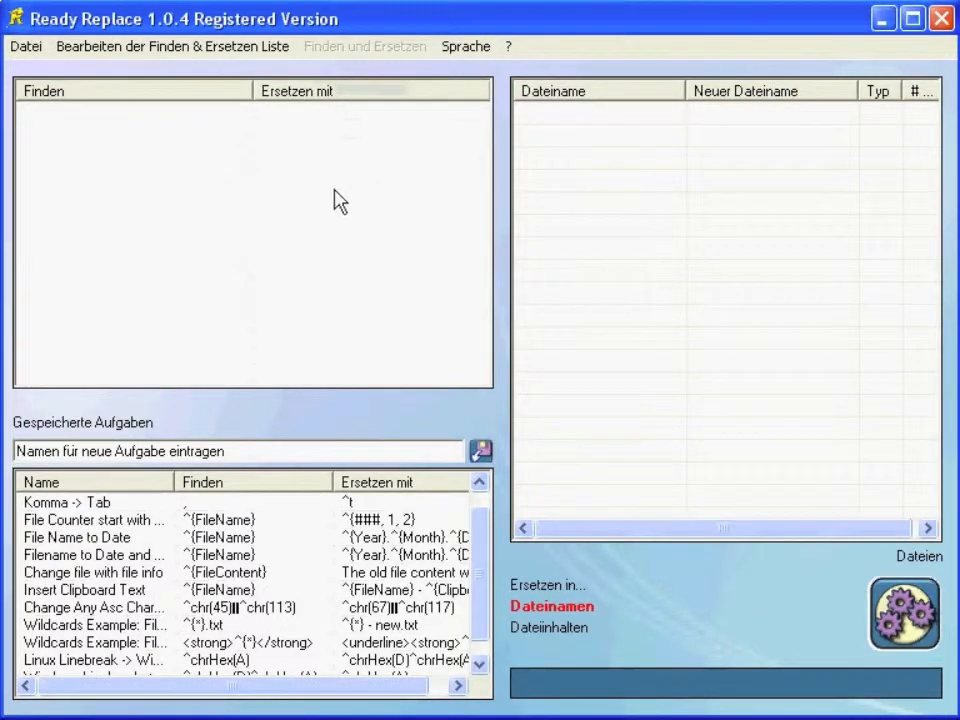
mouse_move(430, 48)
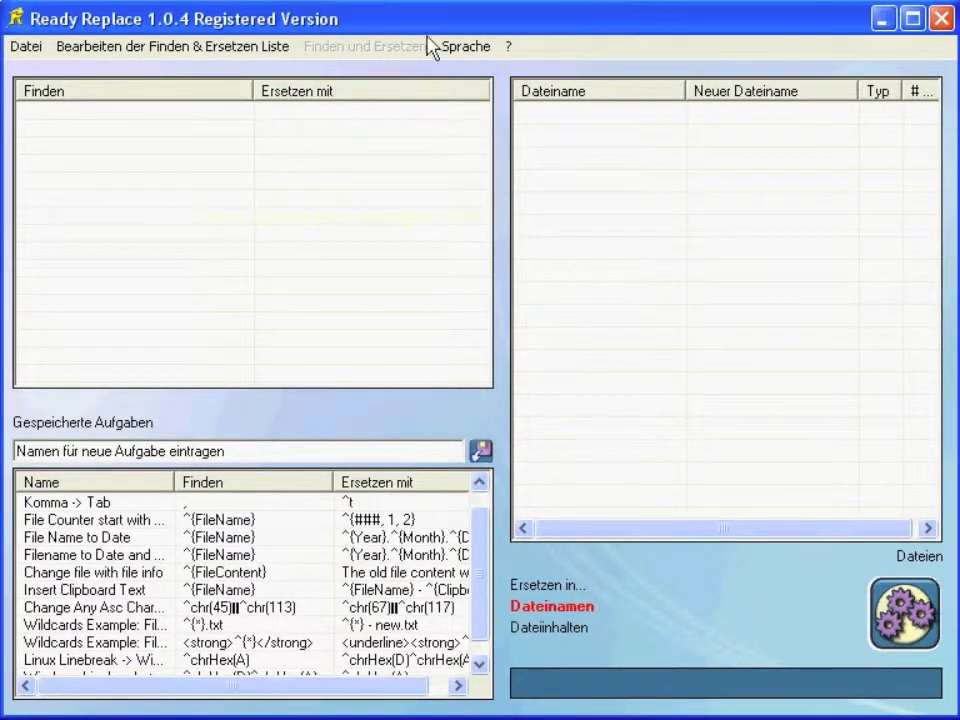
left_click(464, 46)
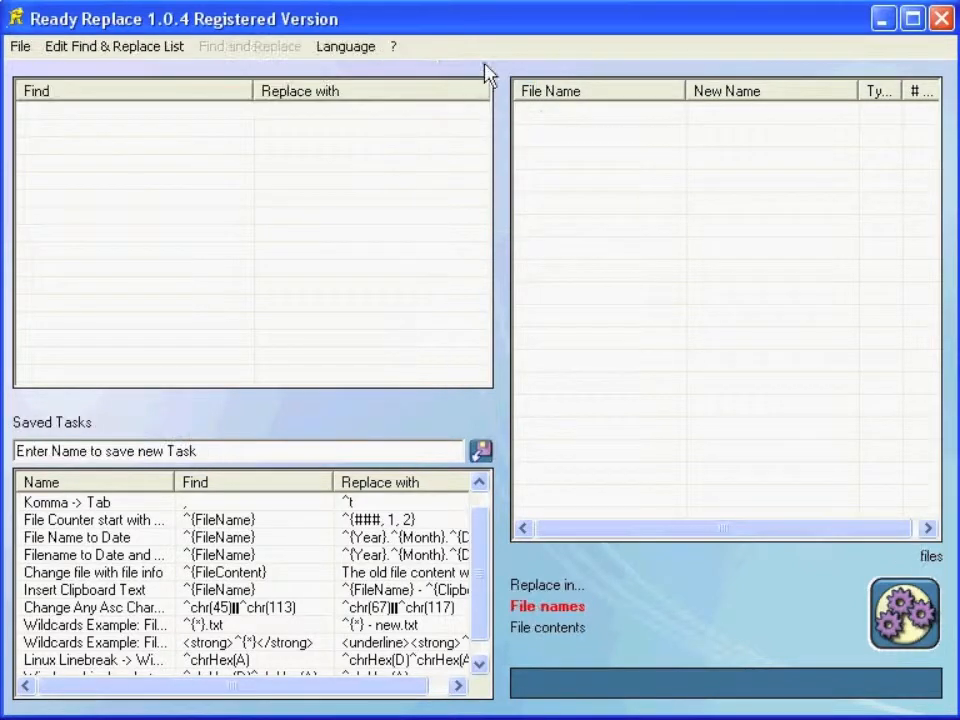
left_click(392, 46)
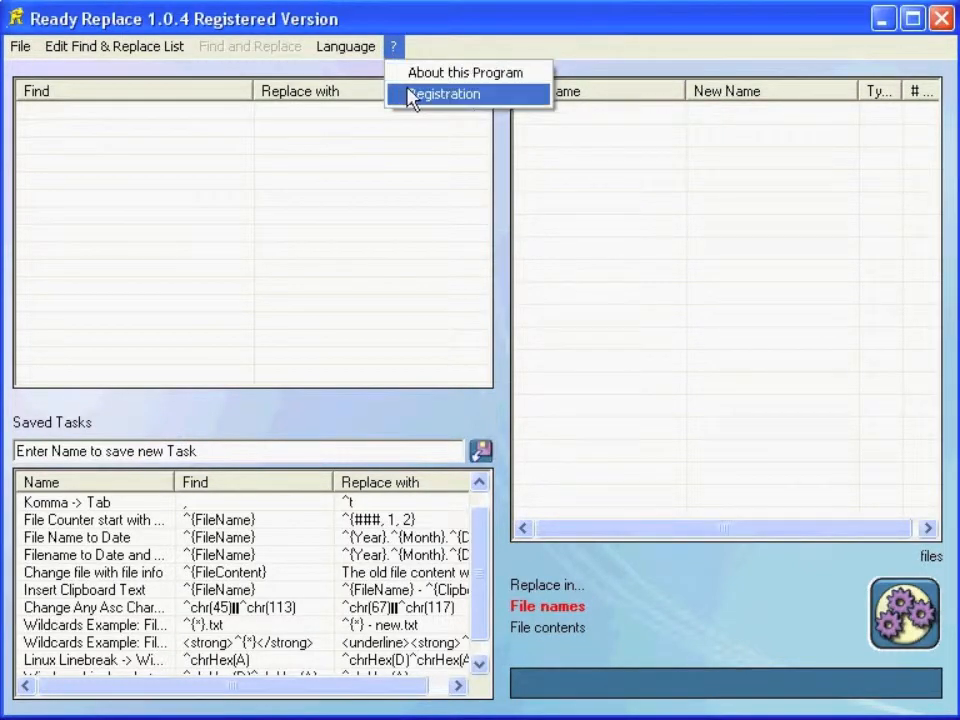
Step: Show the About window with version 1.0.4 and support details
left_click(464, 72)
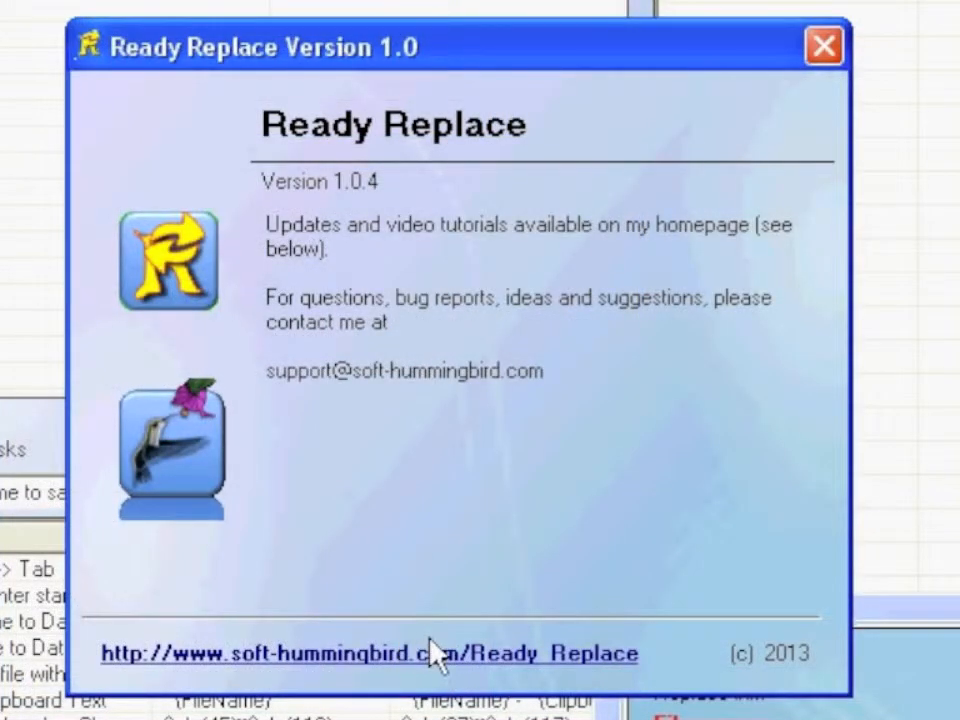
mouse_move(672, 84)
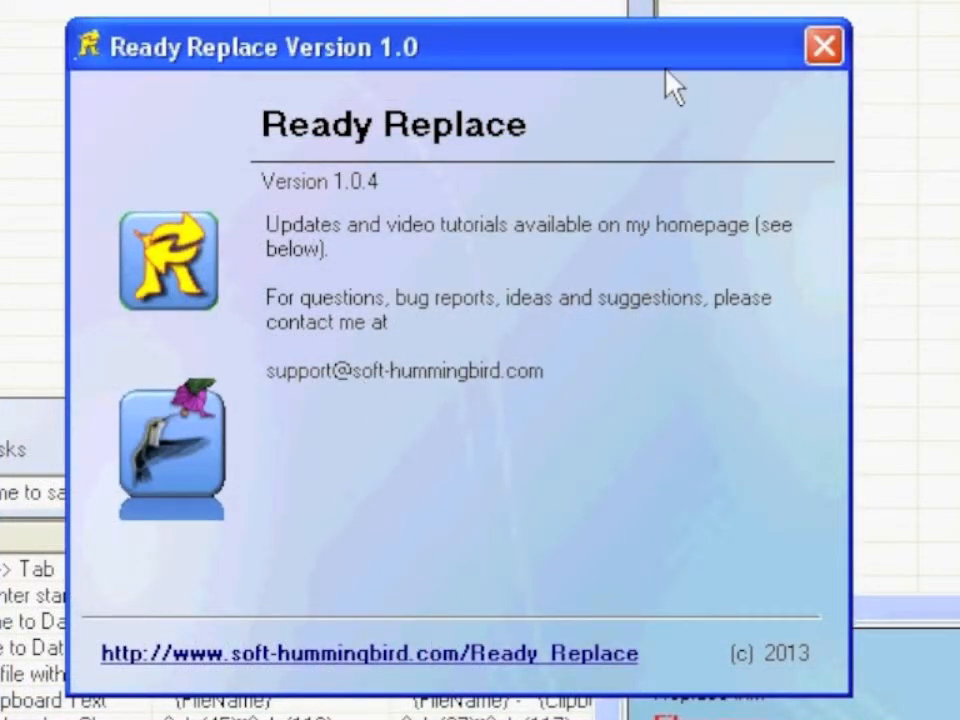
mouse_move(660, 78)
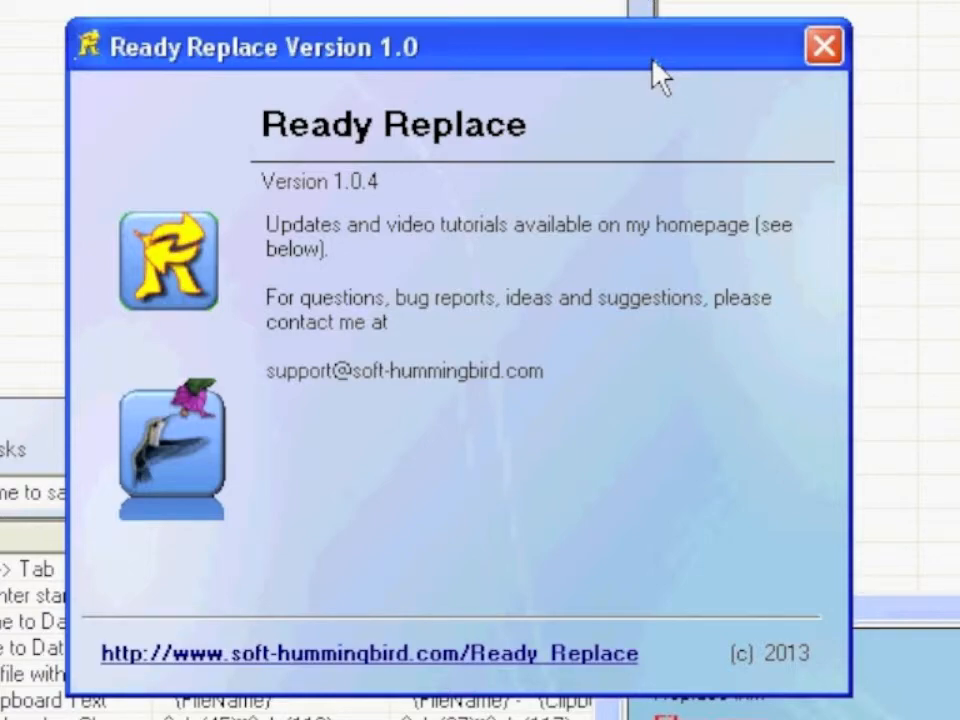